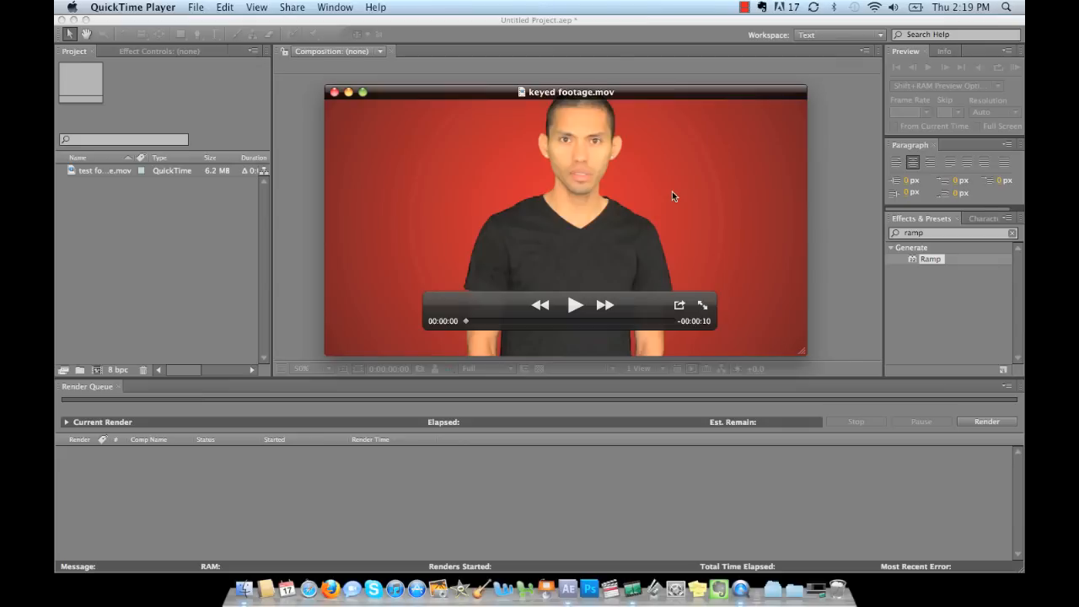
mouse_move(580, 318)
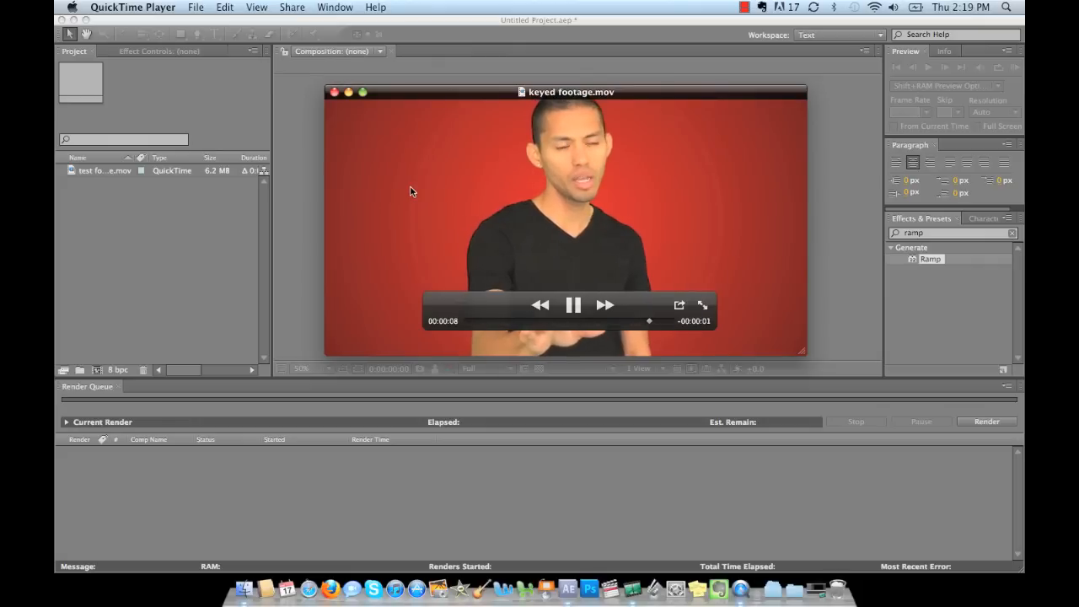
Step: Play keyed footage.mov through in QuickTime Player, then close the movie
left_click(573, 305)
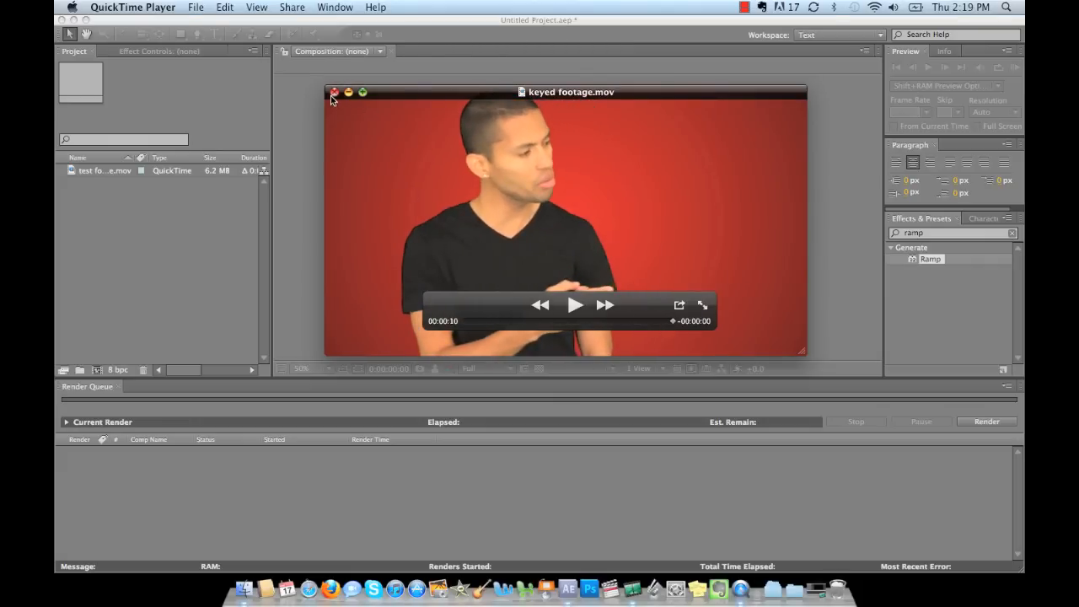
left_click(334, 92)
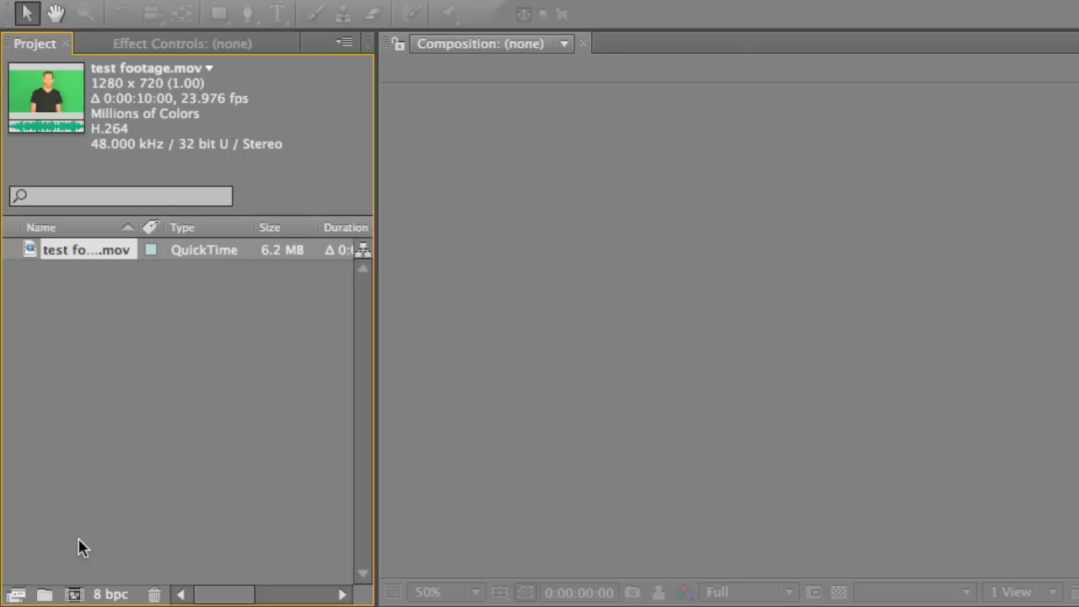
mouse_move(89, 318)
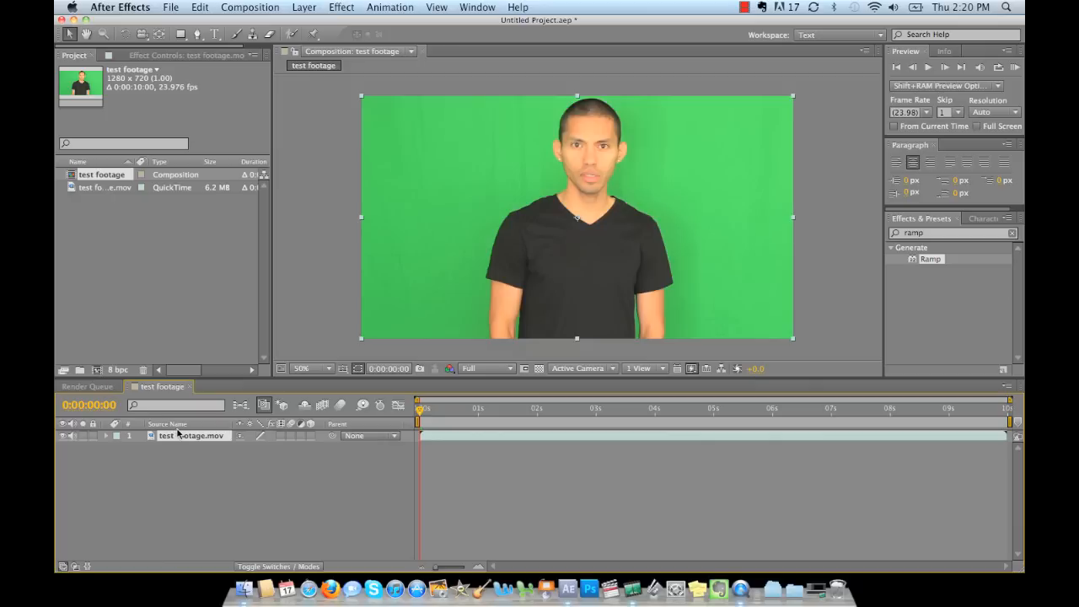
mouse_move(179, 436)
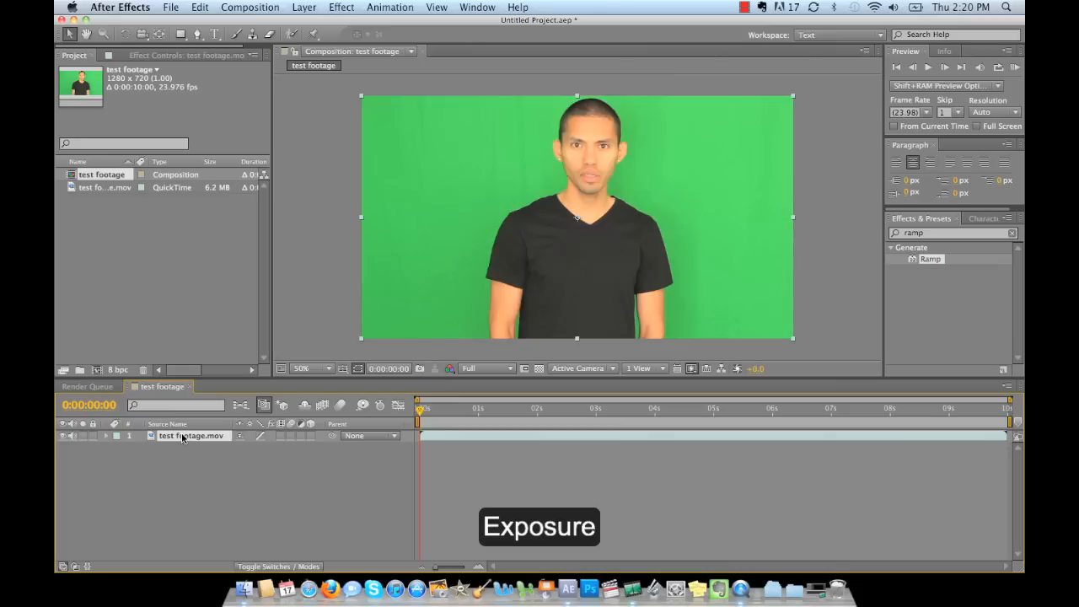
mouse_move(590, 165)
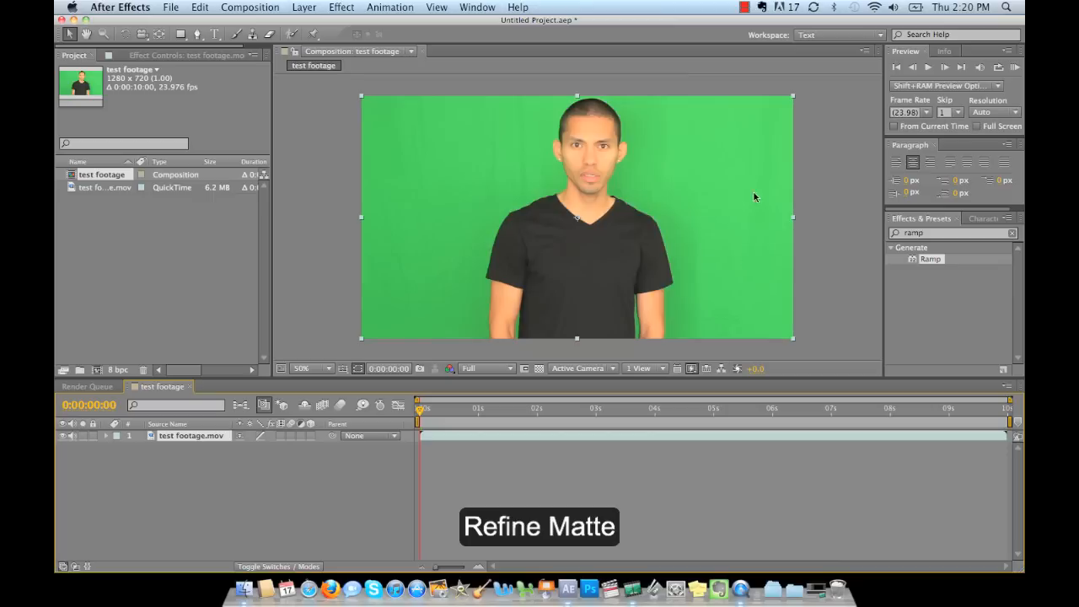
mouse_move(924, 235)
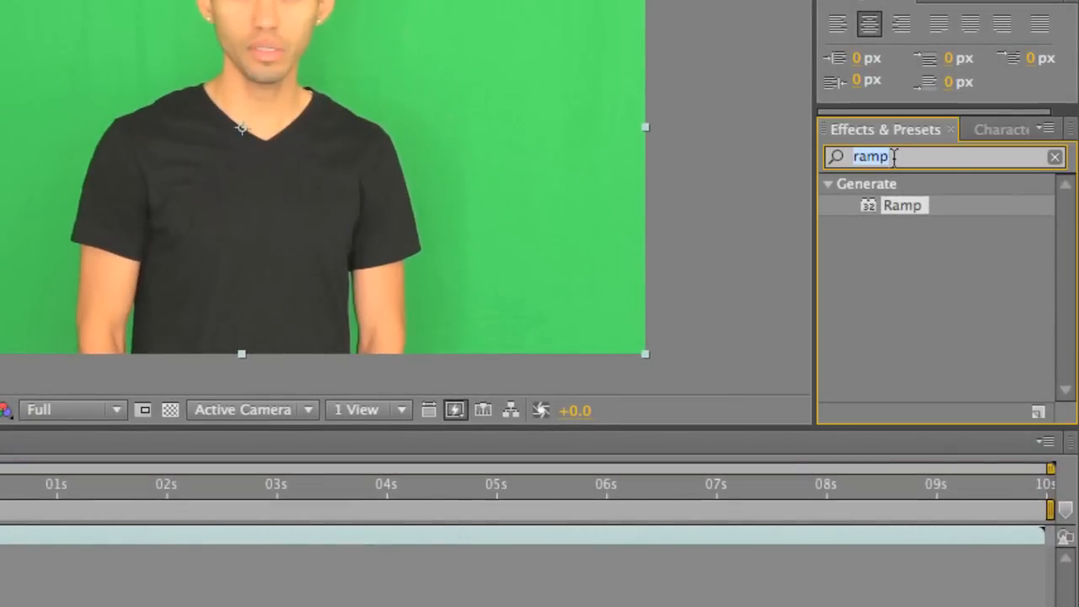
Step: Apply Exposure to the test footage layer with Gamma Correction at 0.8
type("ex")
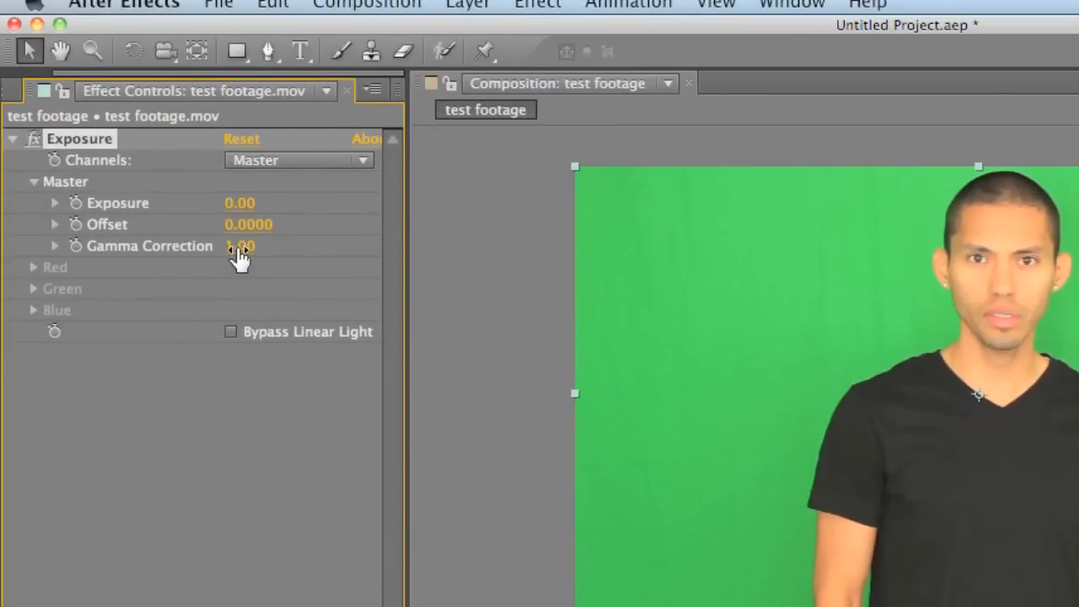
type(".8")
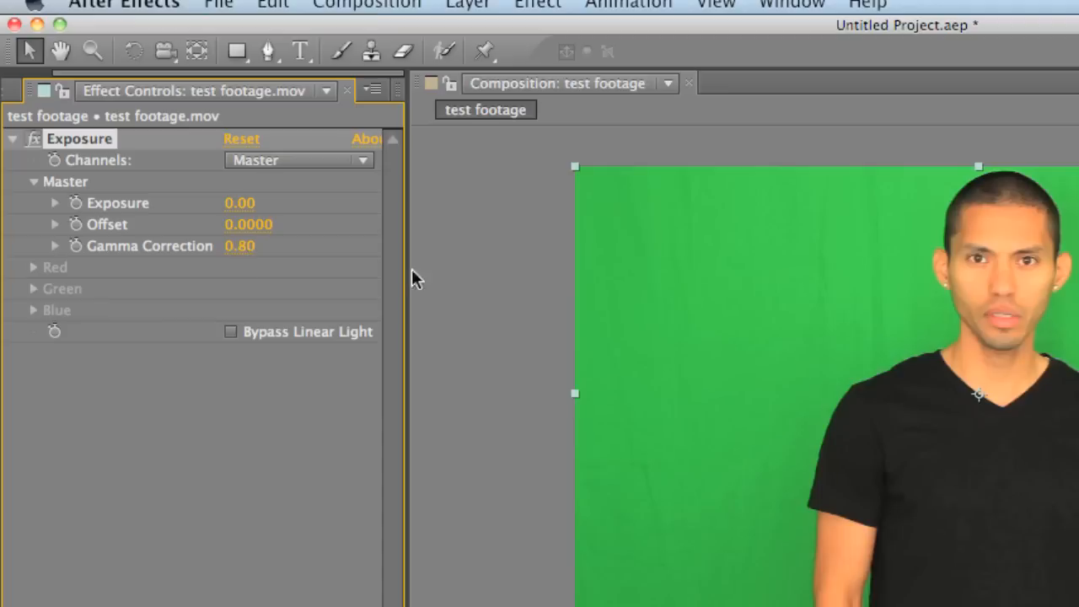
mouse_move(987, 329)
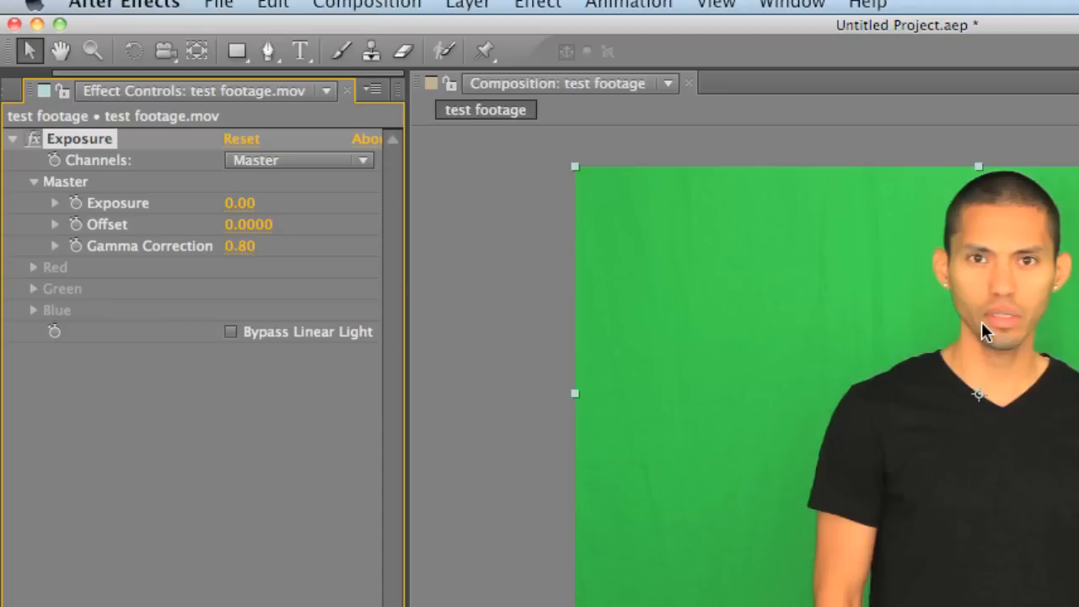
mouse_move(843, 384)
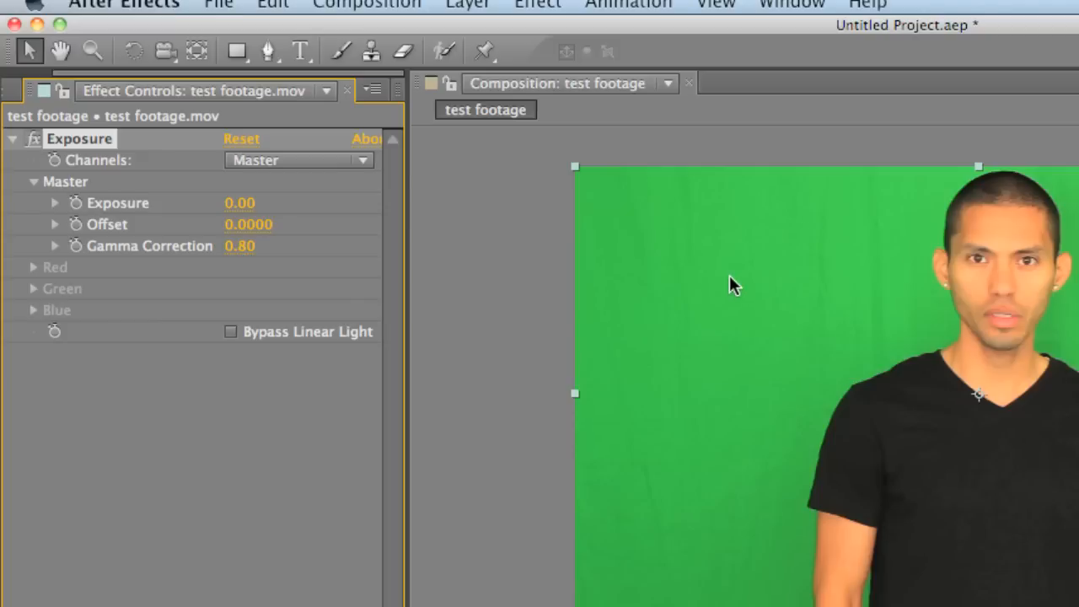
mouse_move(633, 531)
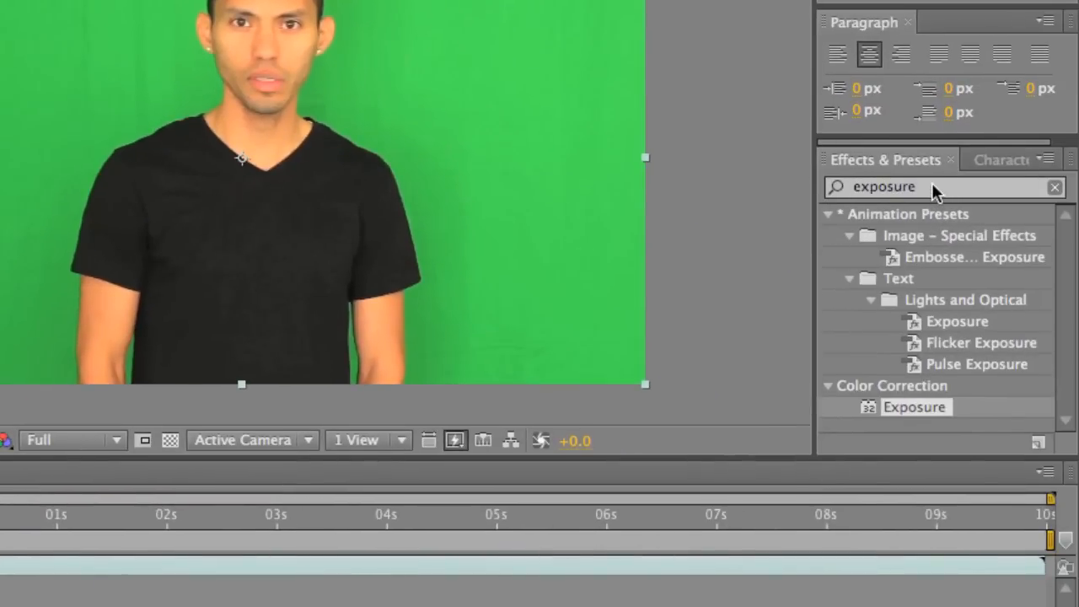
Step: Apply Keylight (1.2) below Exposure and collapse the Exposure settings
type("keyli")
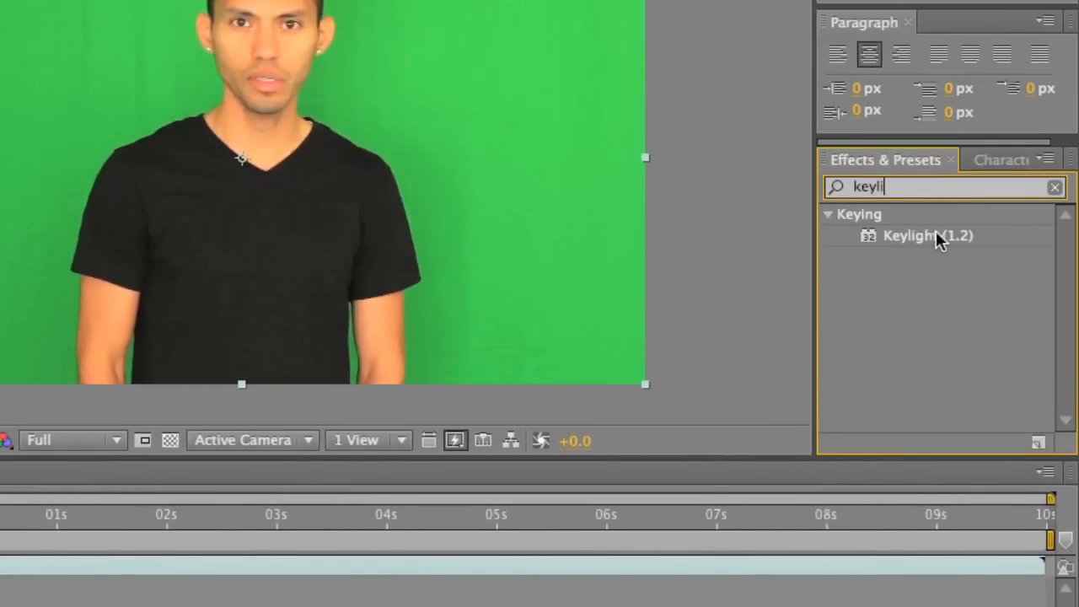
left_click(927, 236)
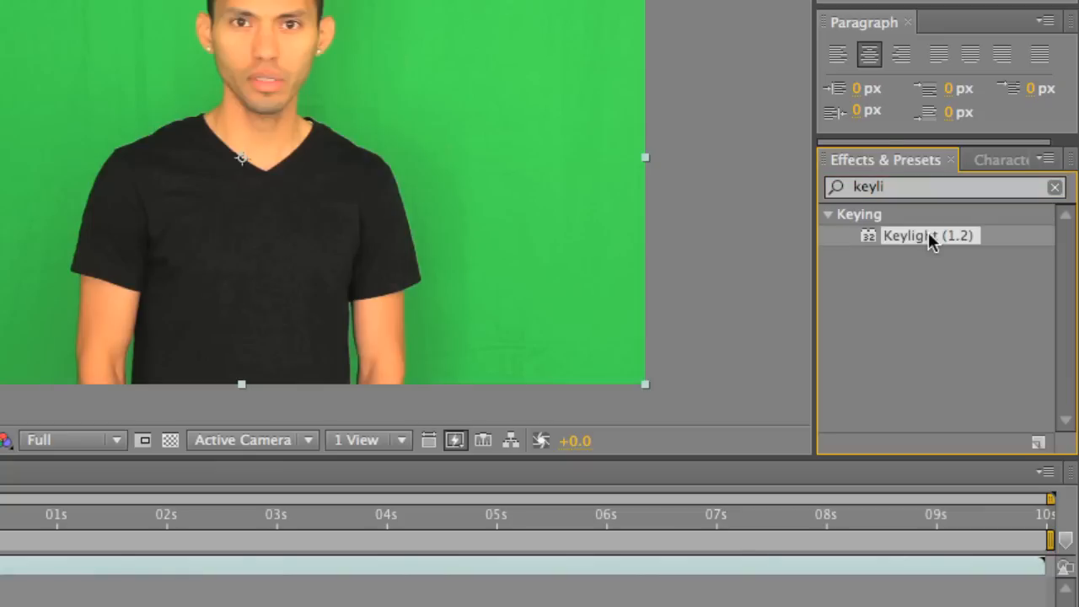
mouse_move(493, 217)
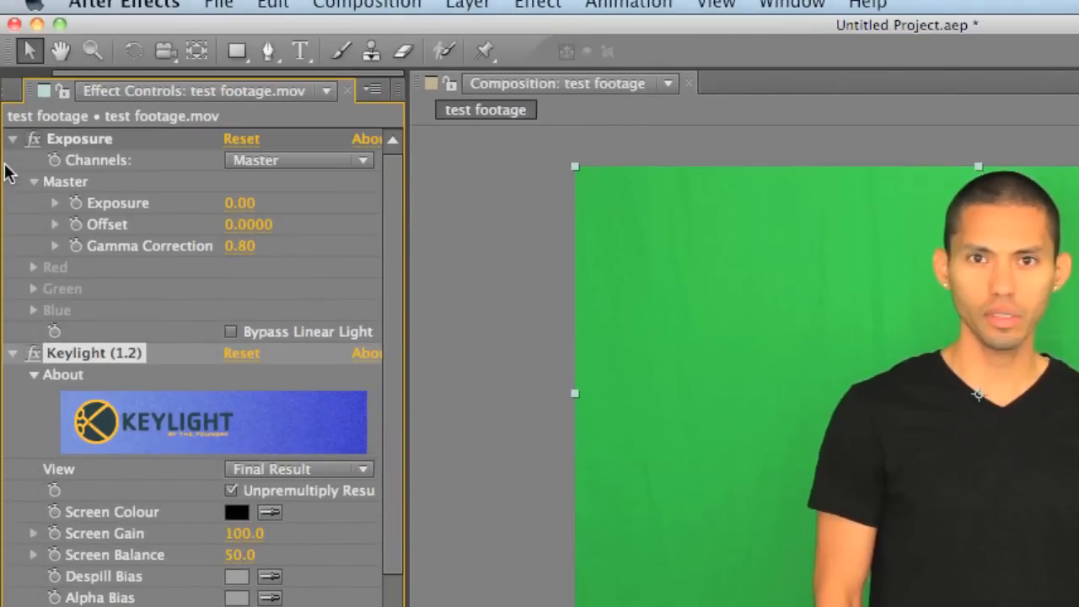
left_click(13, 139)
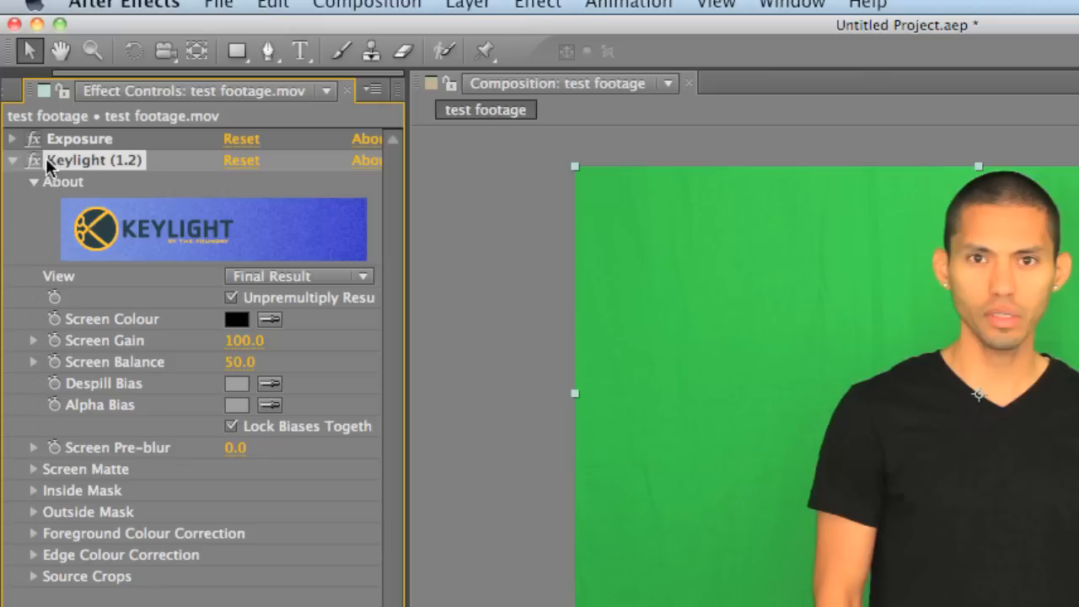
mouse_move(645, 337)
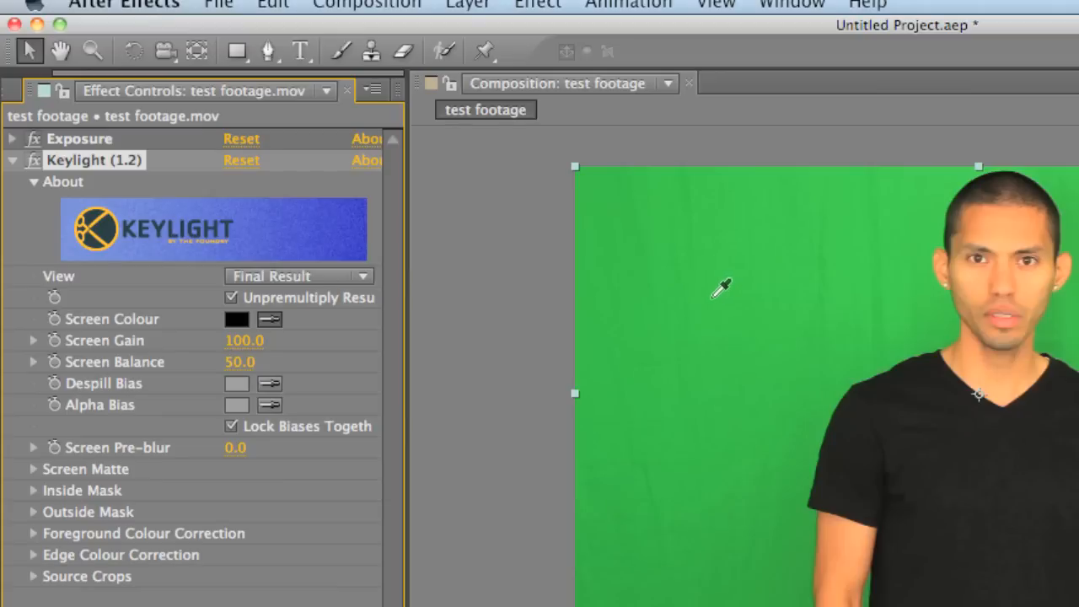
mouse_move(695, 297)
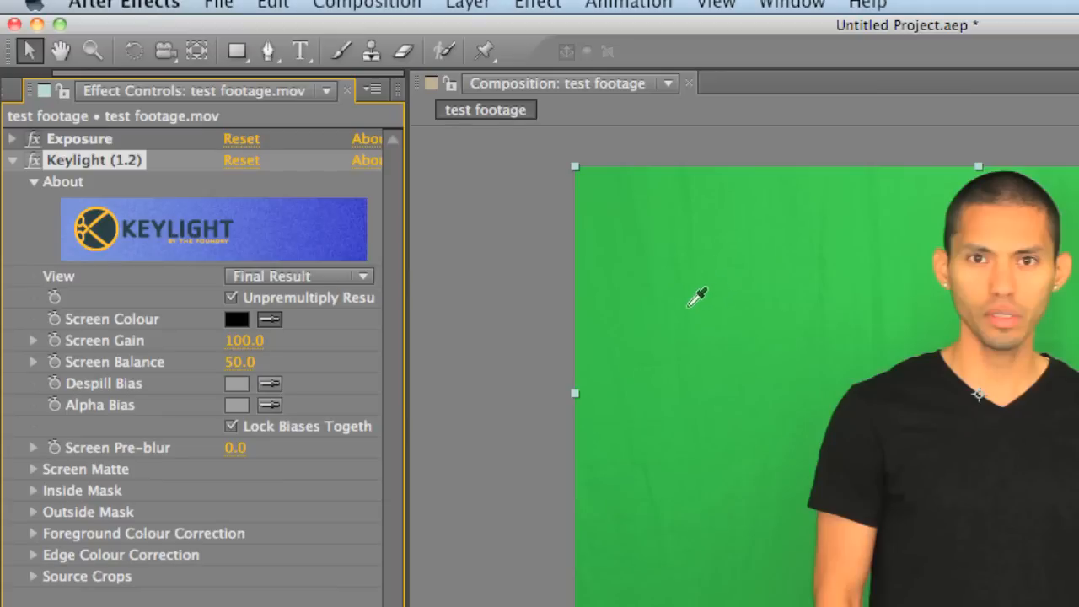
Step: Sample the green backdrop as Keylight's Screen Colour in the Composition viewer
left_click(698, 299)
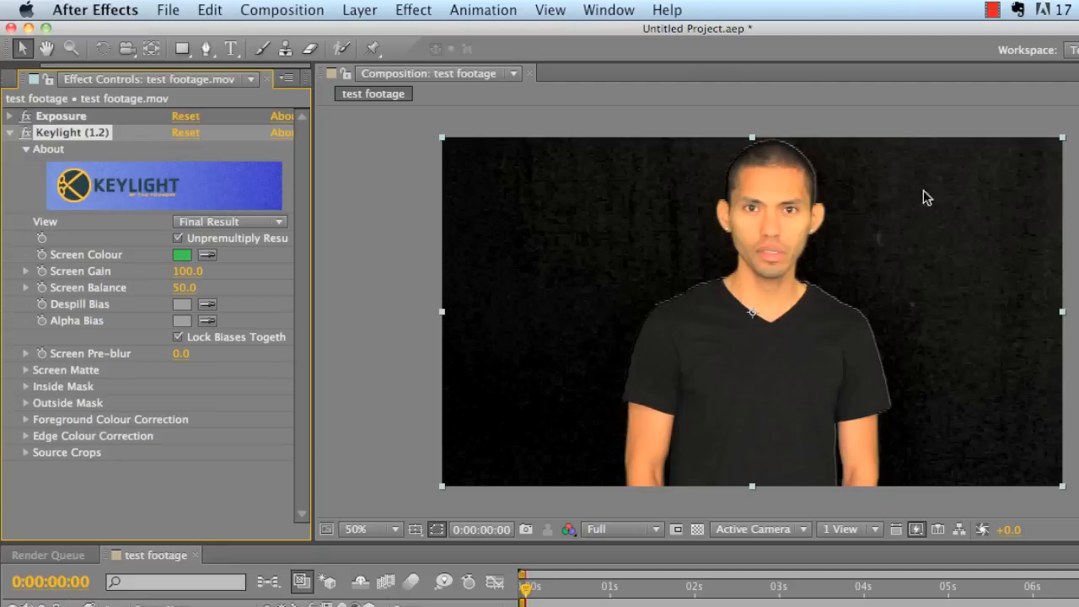
mouse_move(927, 376)
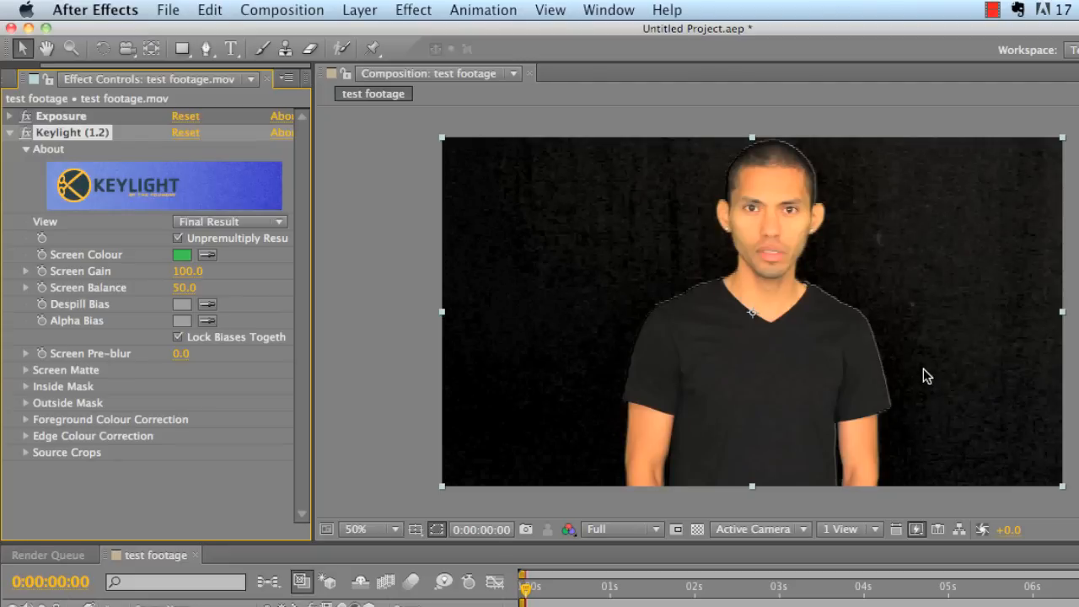
mouse_move(730, 323)
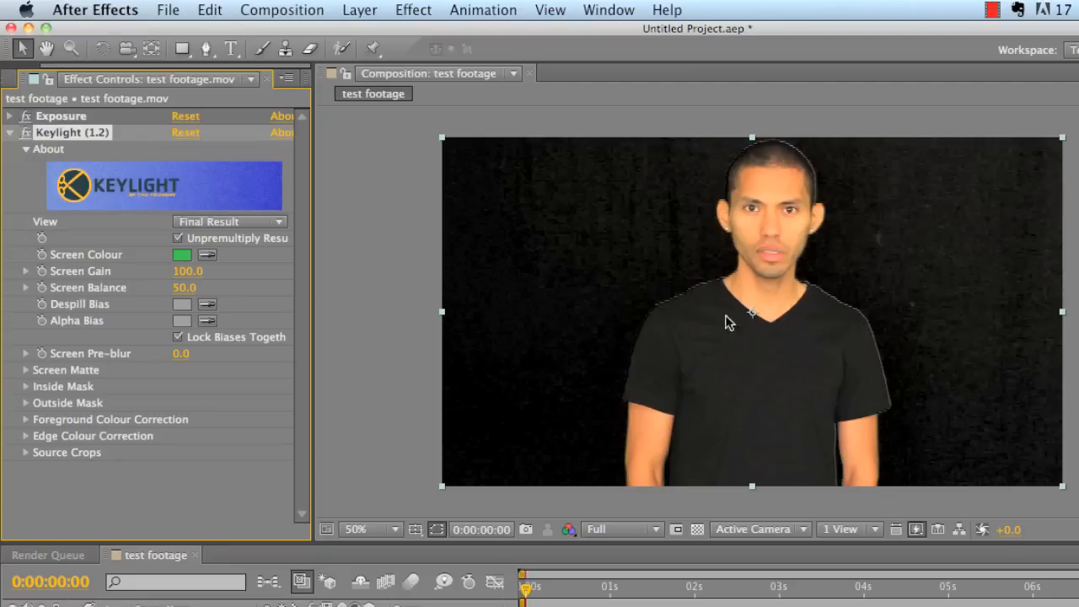
mouse_move(675, 251)
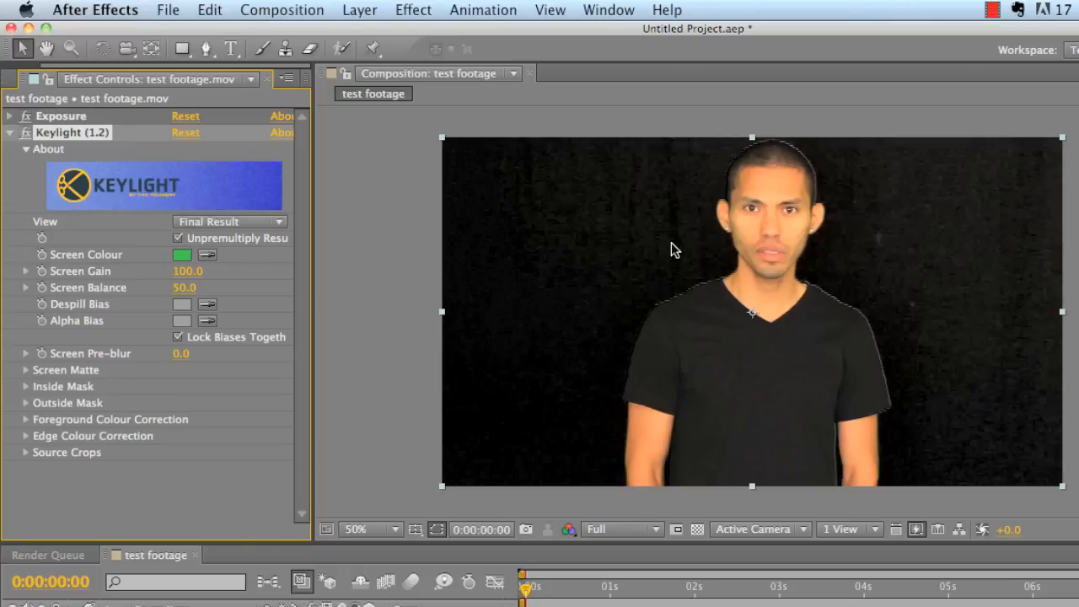
mouse_move(669, 306)
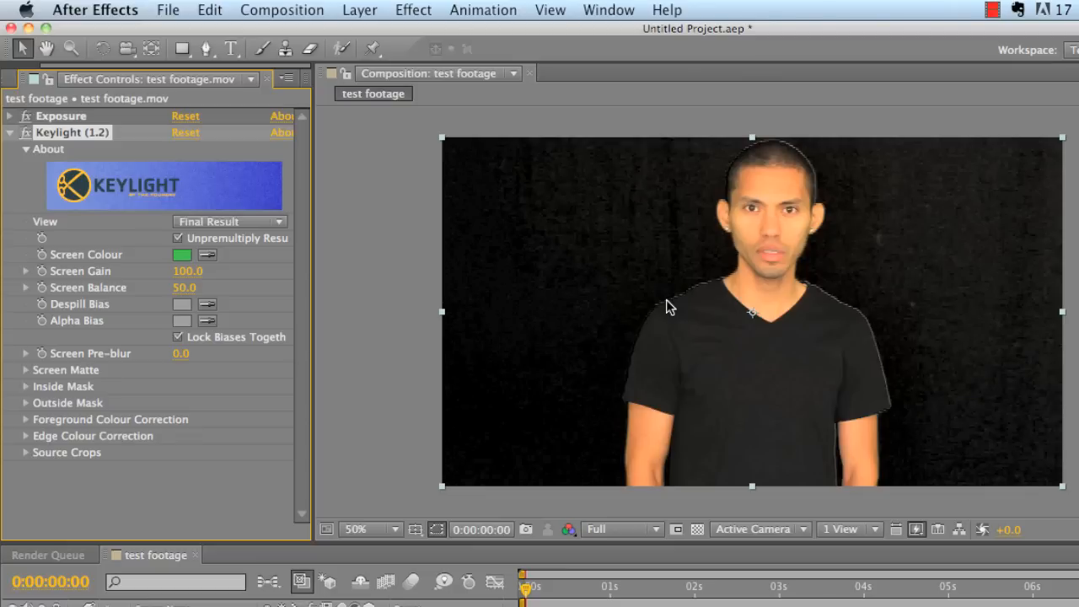
mouse_move(674, 306)
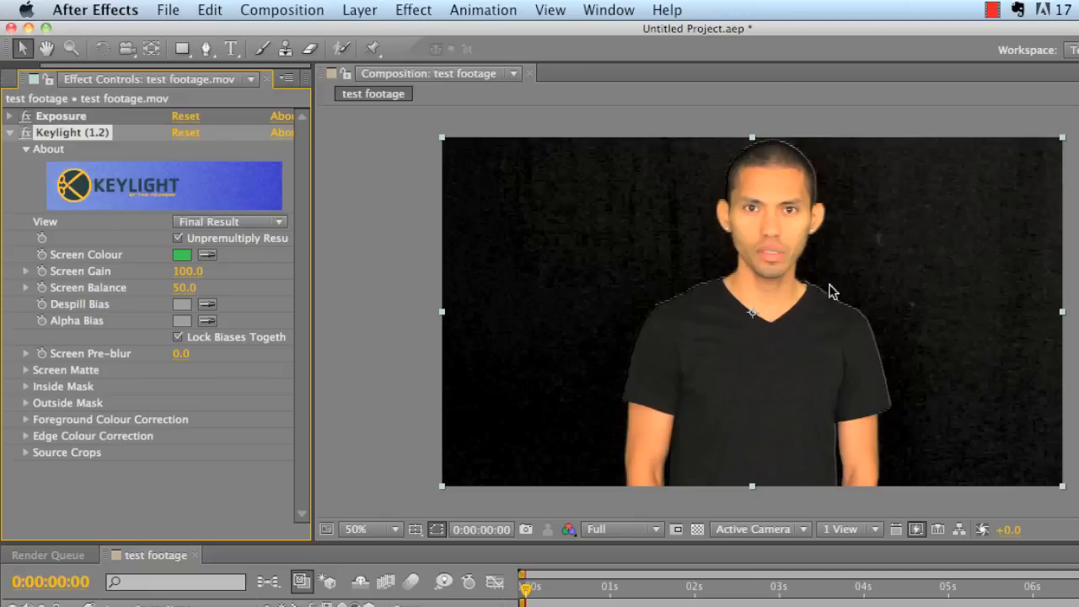
mouse_move(284, 285)
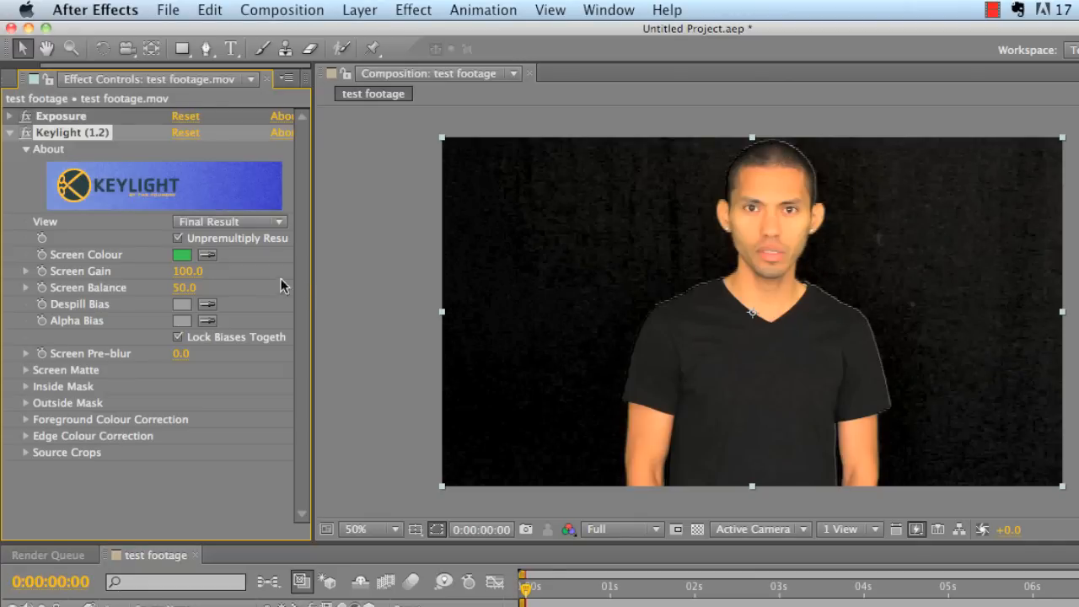
mouse_move(221, 227)
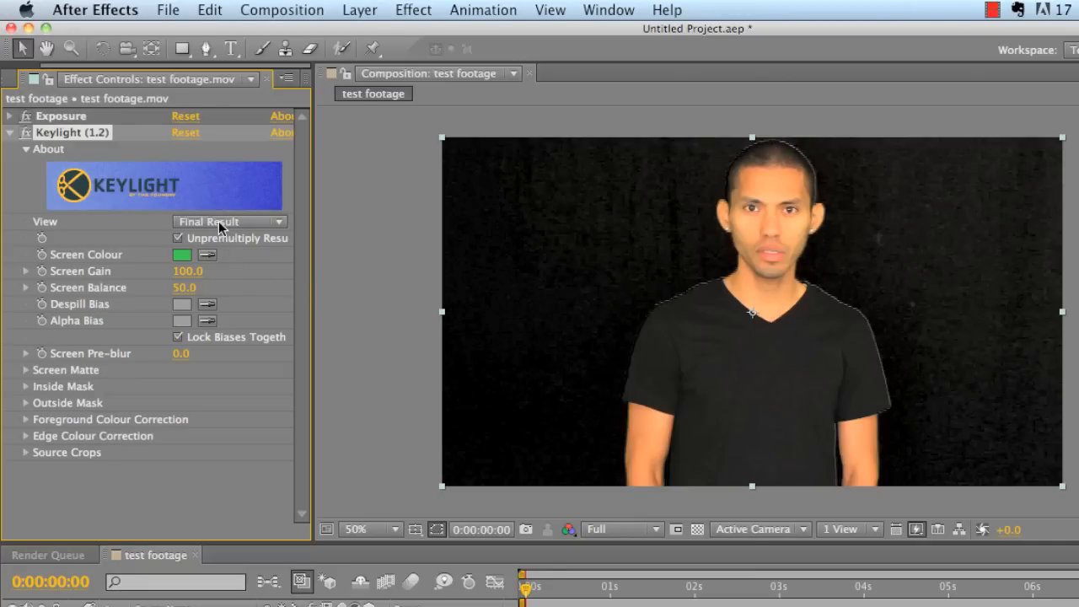
Step: Switch Keylight's View to Screen Matte to inspect the matte
left_click(228, 222)
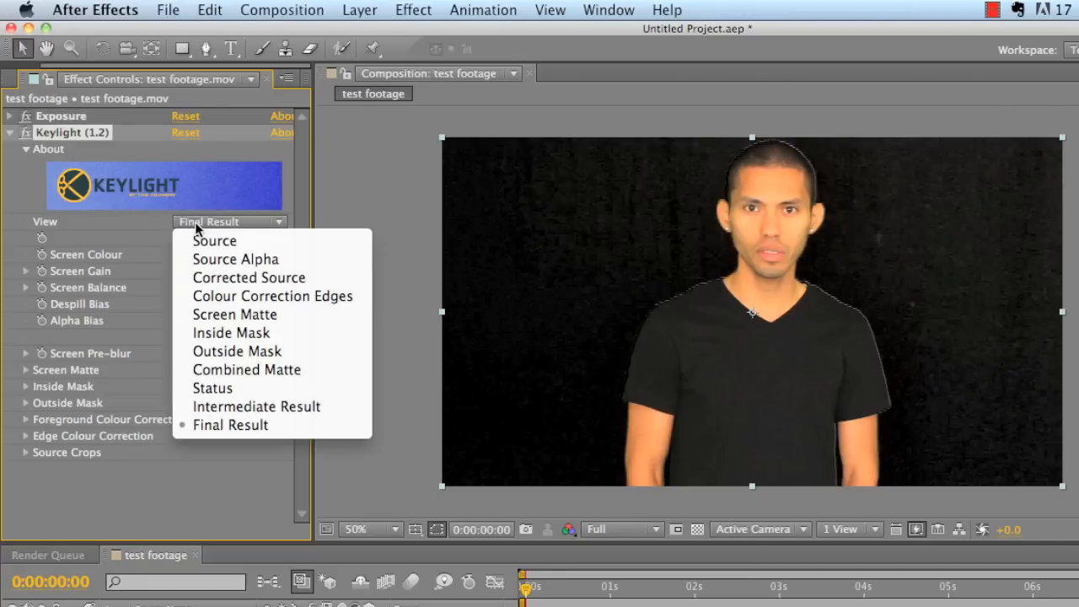
mouse_move(234, 315)
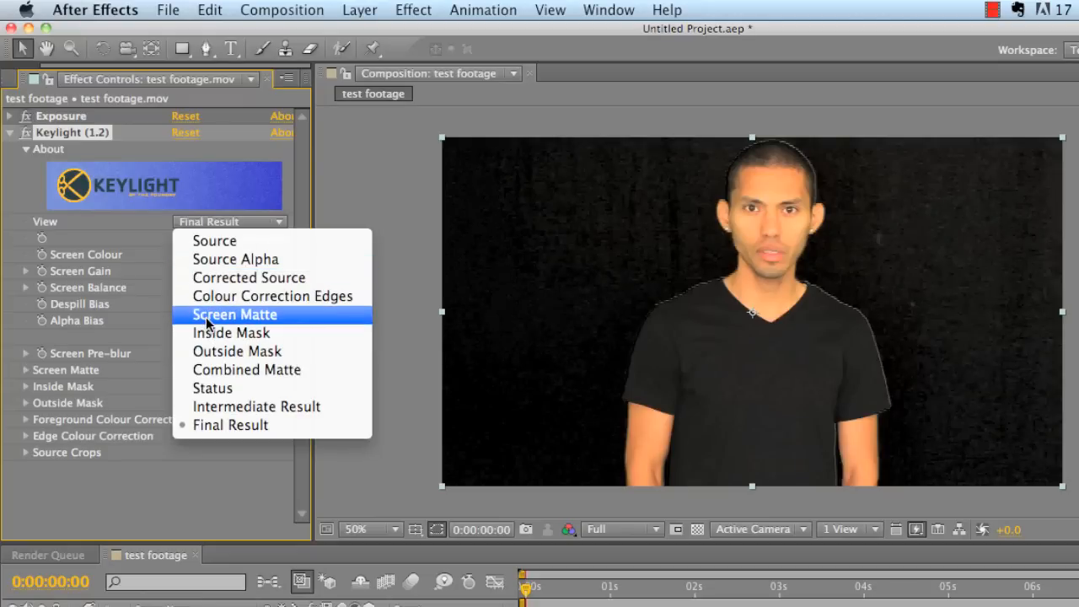
left_click(234, 314)
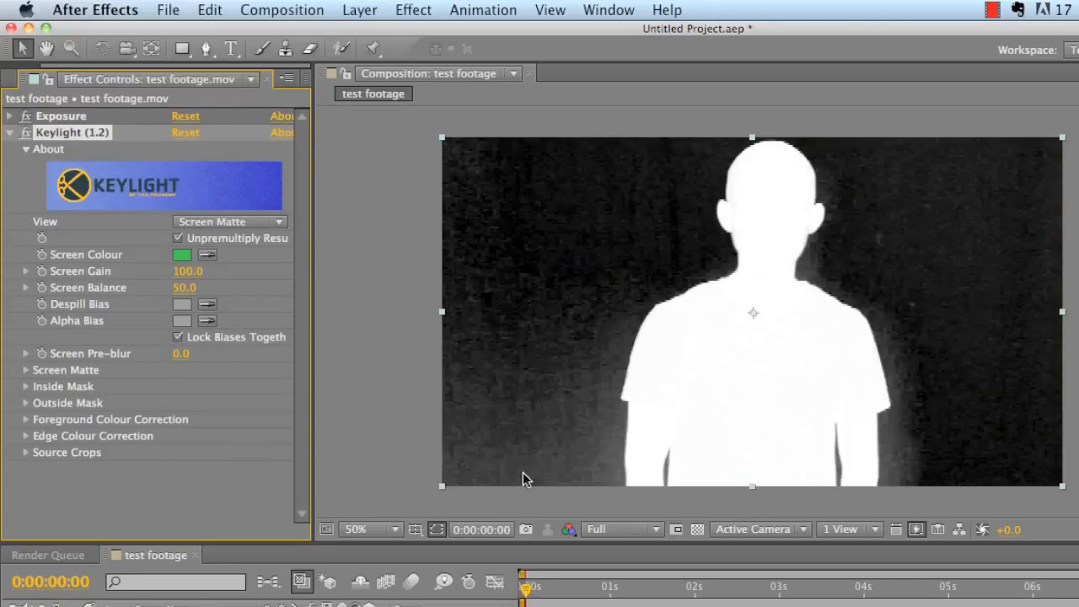
mouse_move(573, 432)
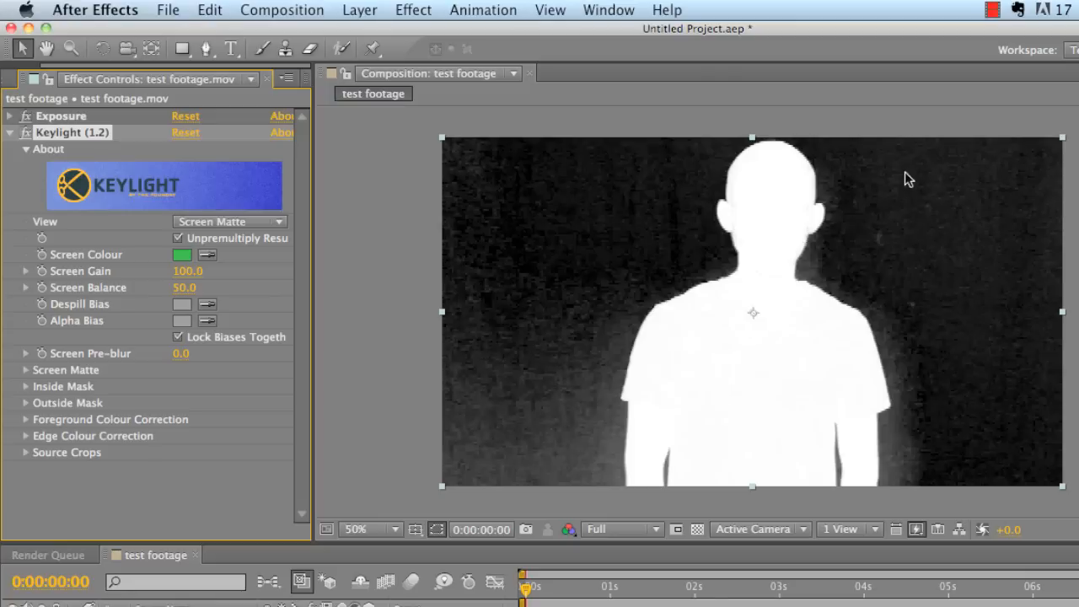
mouse_move(155, 260)
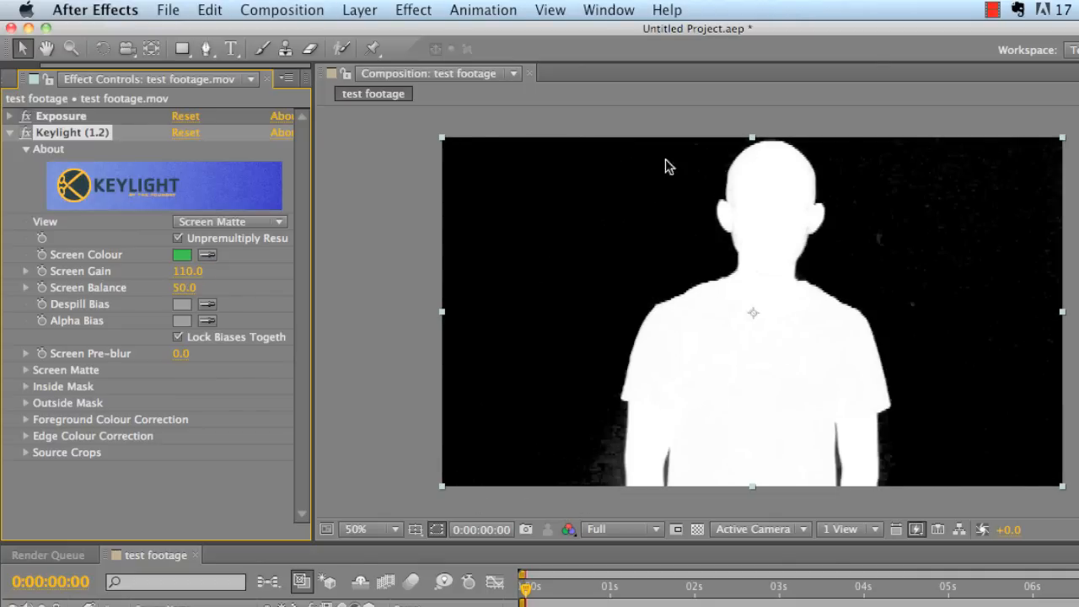
mouse_move(615, 476)
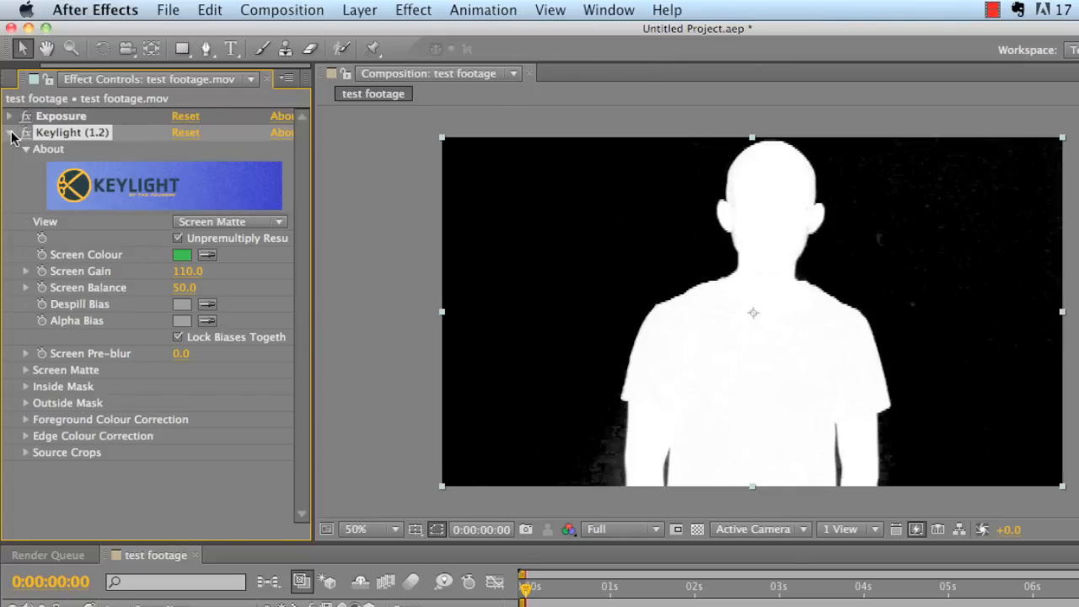
Step: Collapse Keylight and search 'refine' in Effects & Presets to apply Refine Matte
left_click(9, 132)
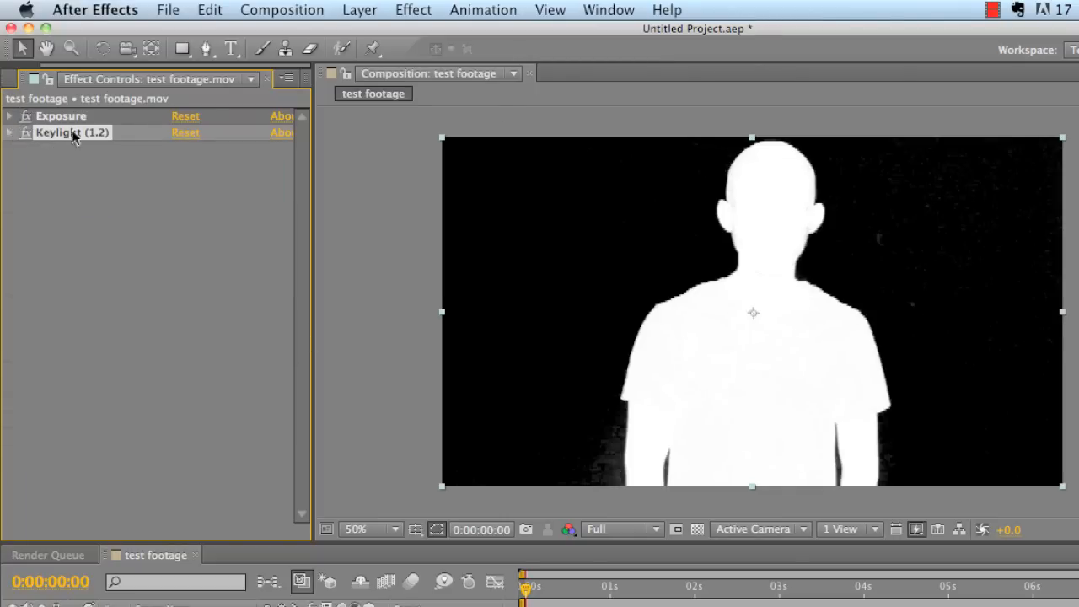
type("keyli")
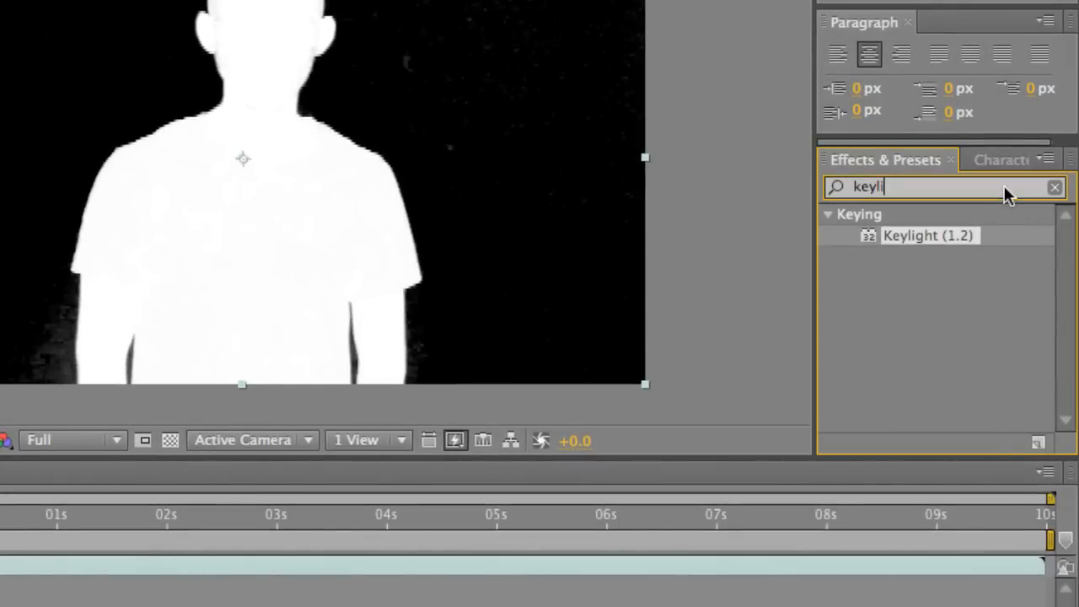
type("ref")
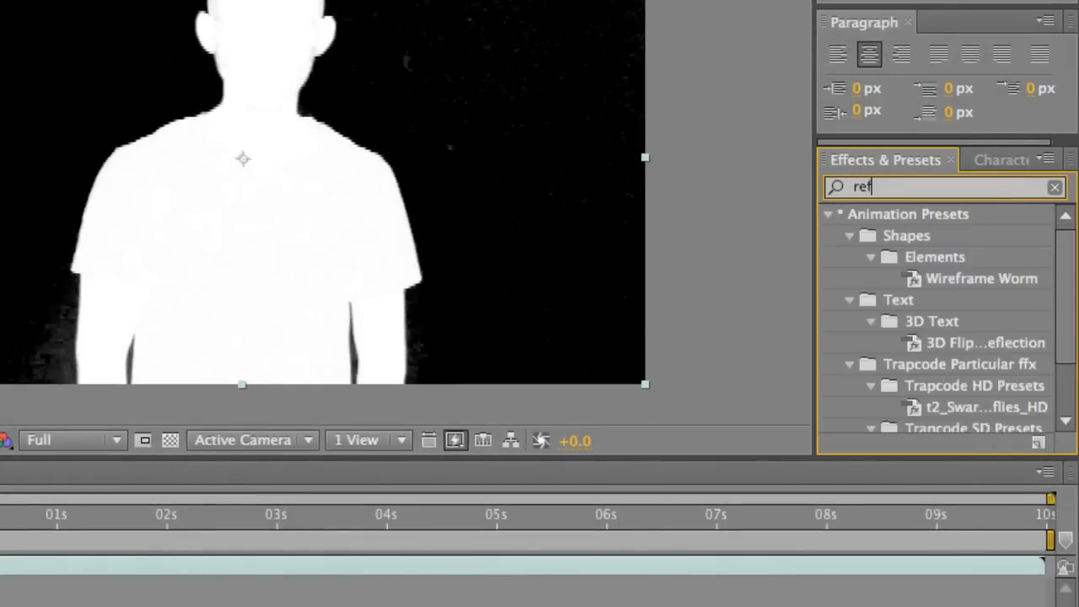
type("ine")
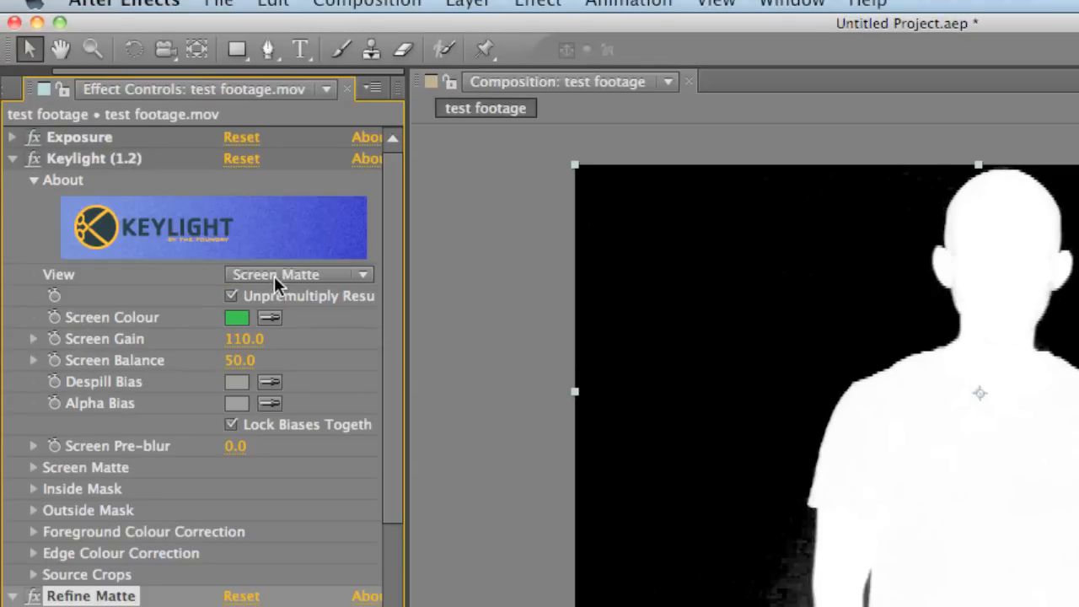
Step: Set Keylight View to Final Result and turn off Refine Matte's Use Motion Blur
left_click(298, 274)
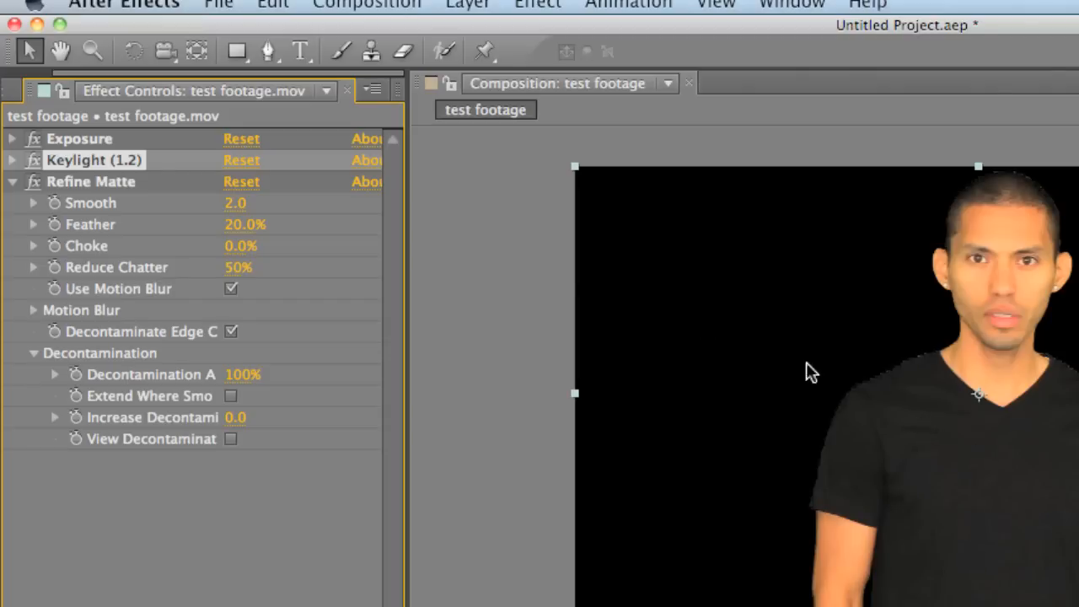
mouse_move(229, 237)
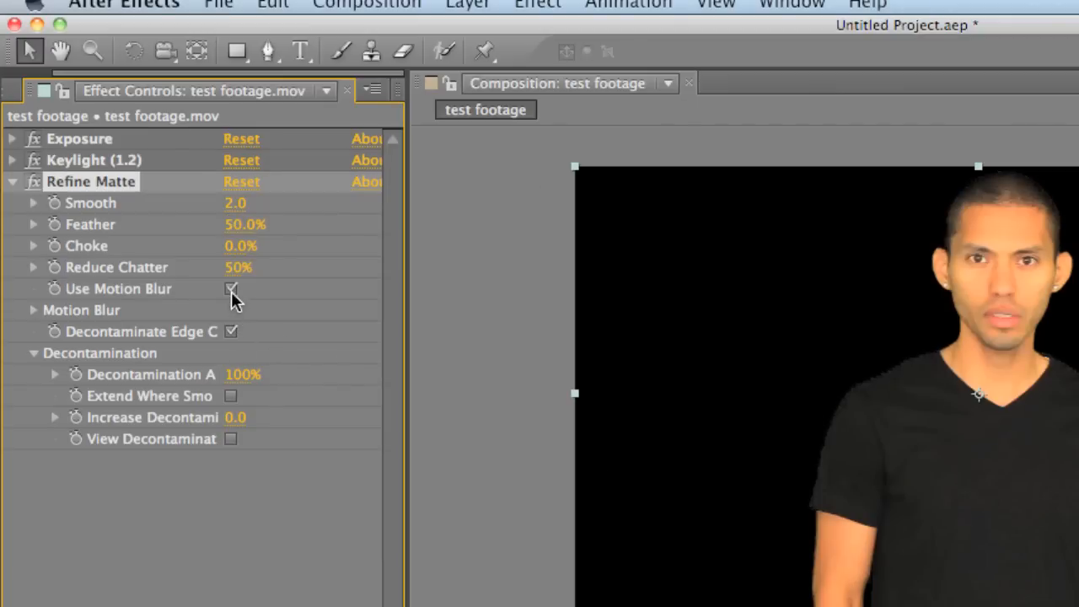
left_click(231, 288)
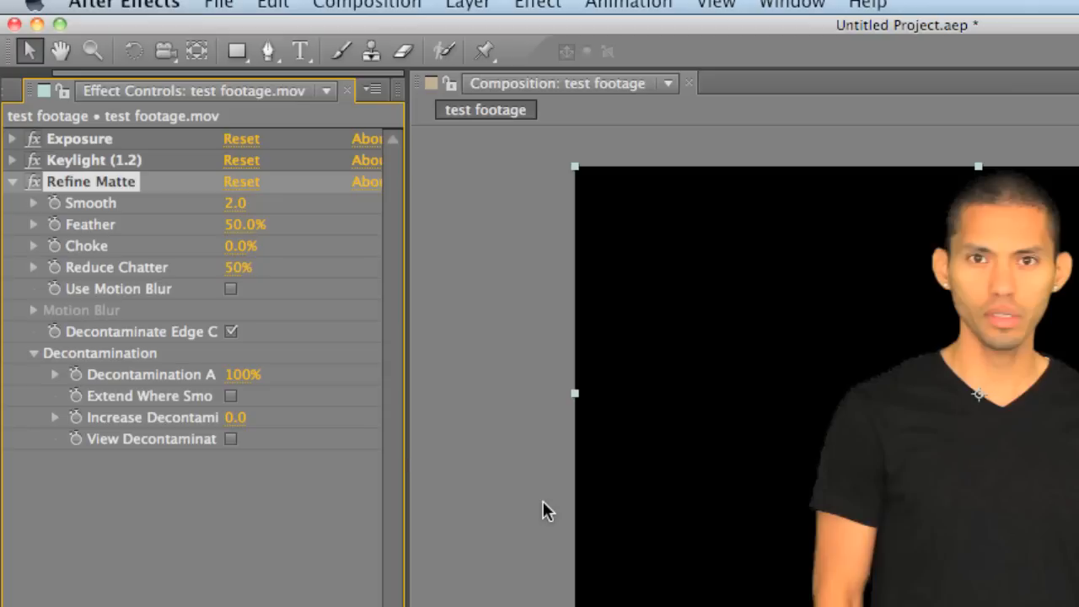
mouse_move(233, 299)
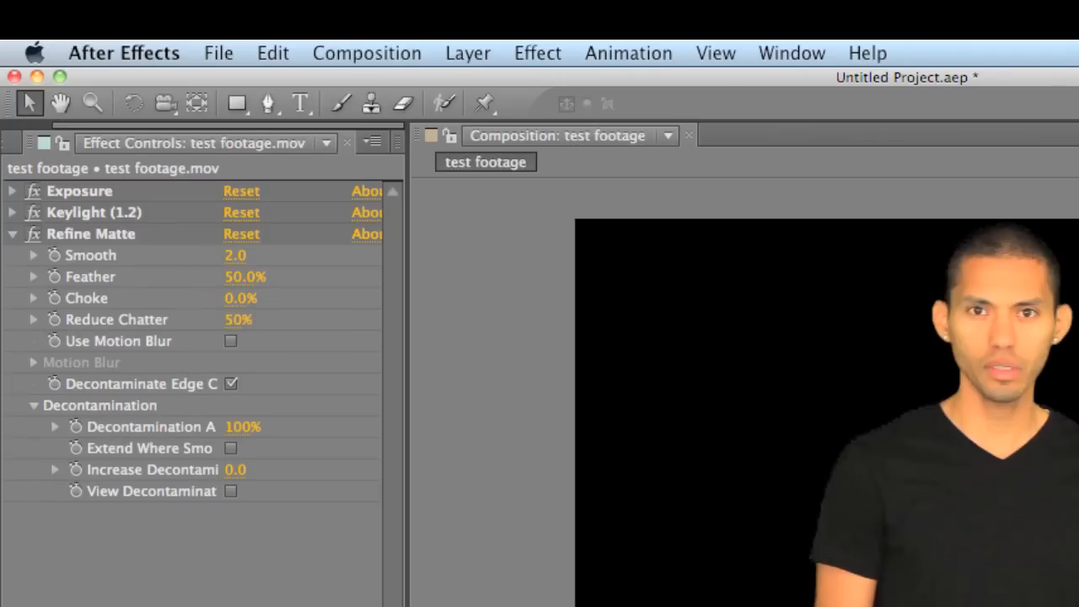
Step: Create a 1280x720 solid layer named 'Background' through Layer > New > Solid
left_click(467, 52)
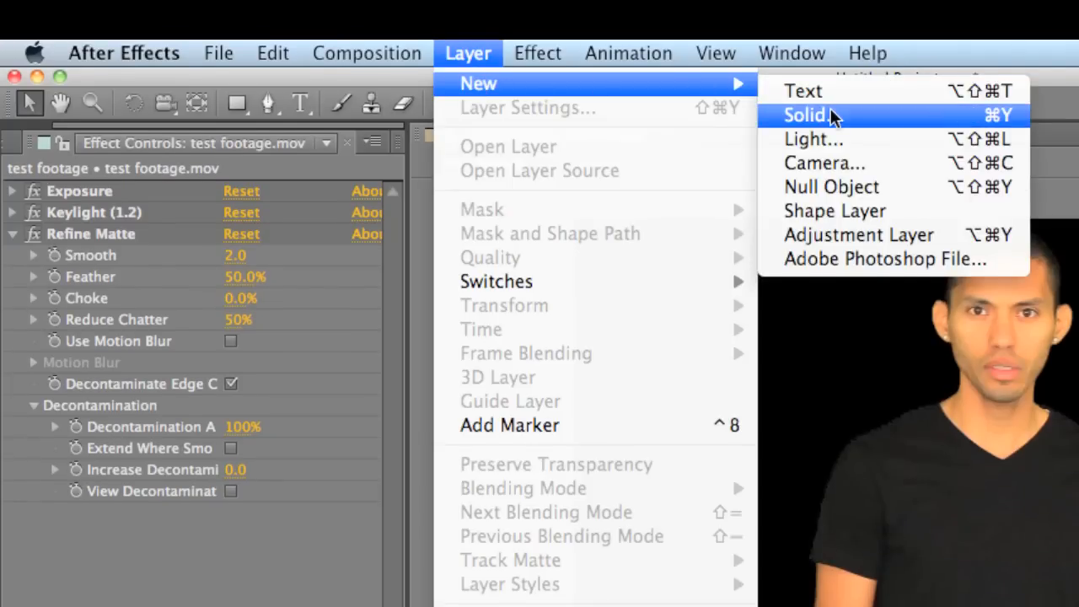
left_click(805, 115)
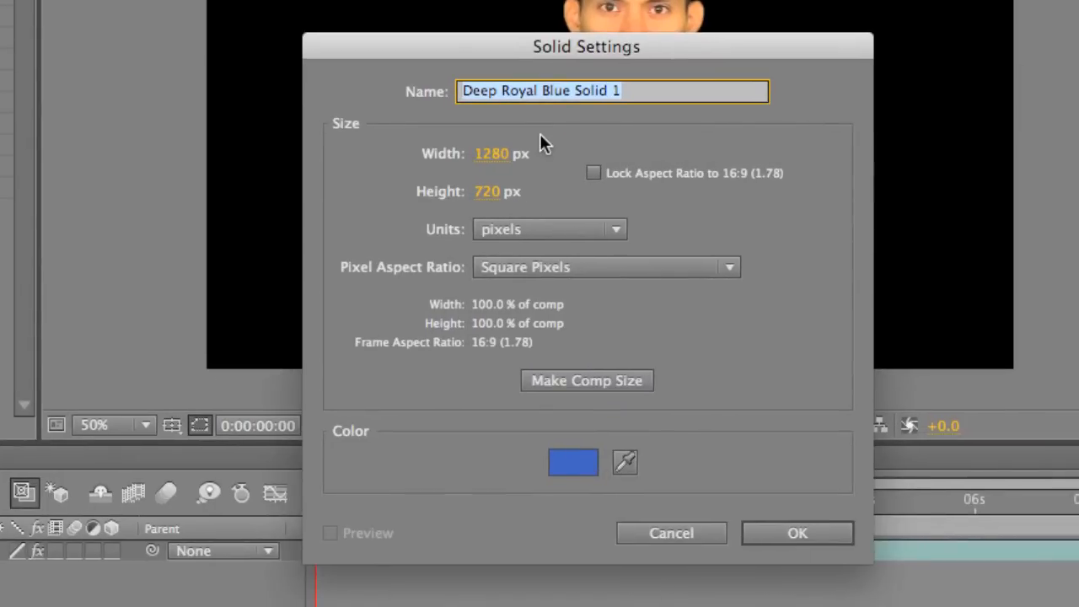
type("Background")
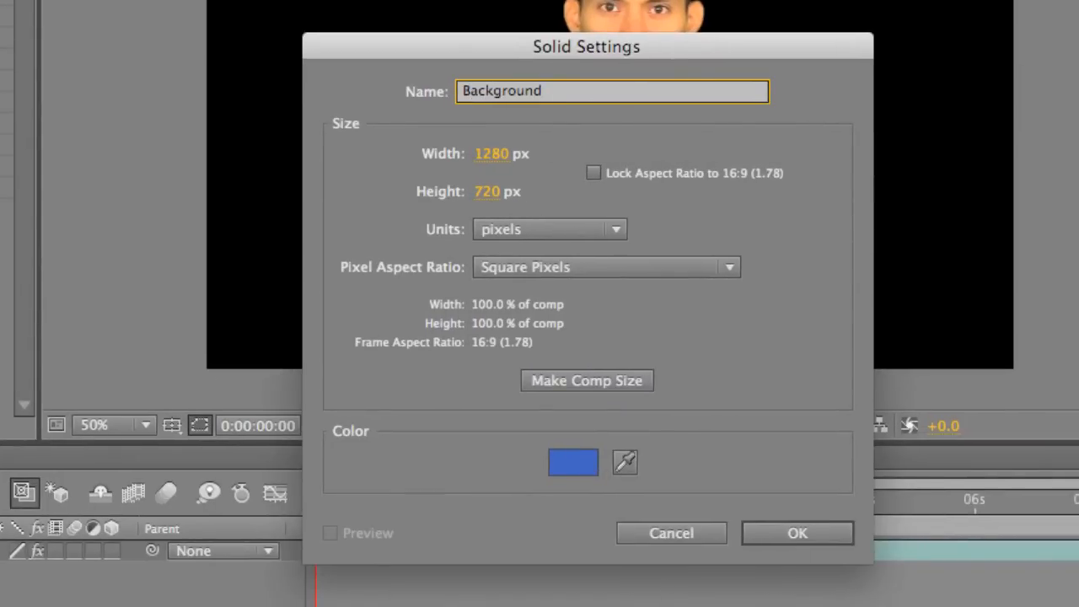
left_click(796, 533)
type("refine")
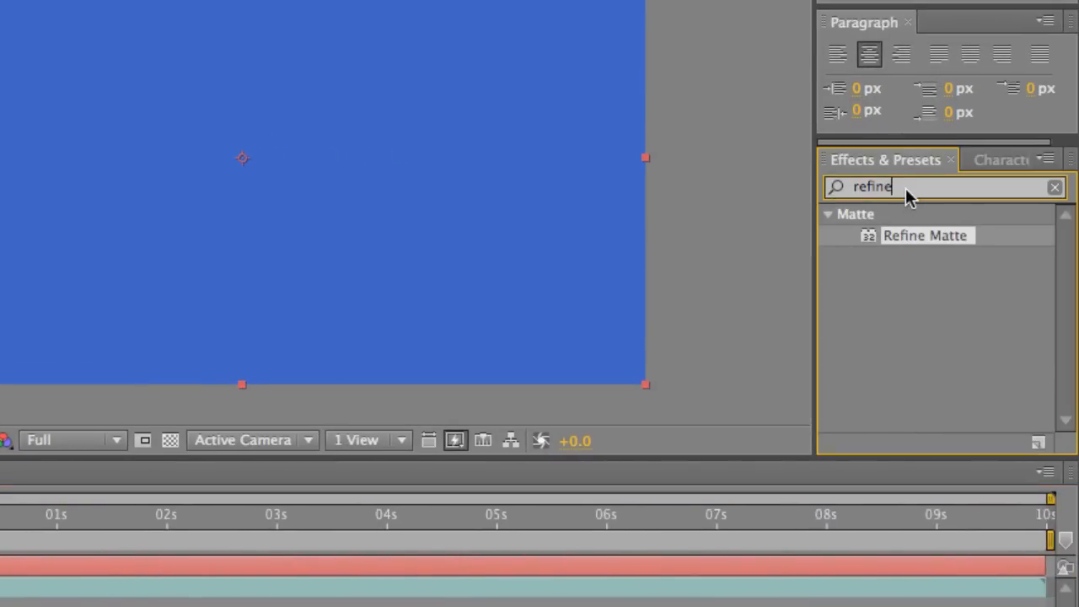
Step: Search 'ramp' in Effects & Presets and apply Ramp to the Background solid
type("ramp")
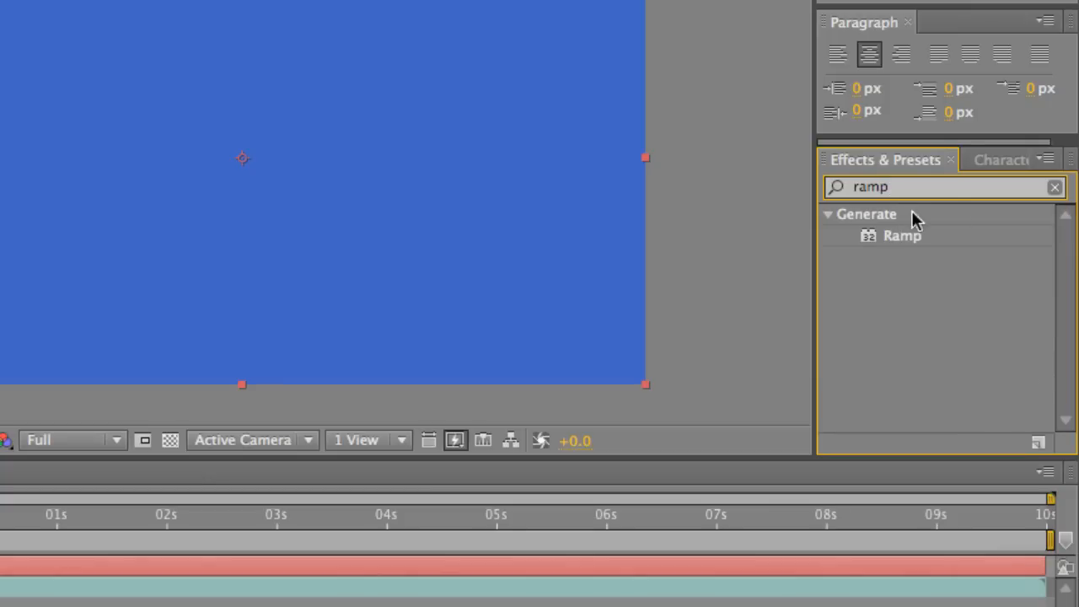
double_click(902, 235)
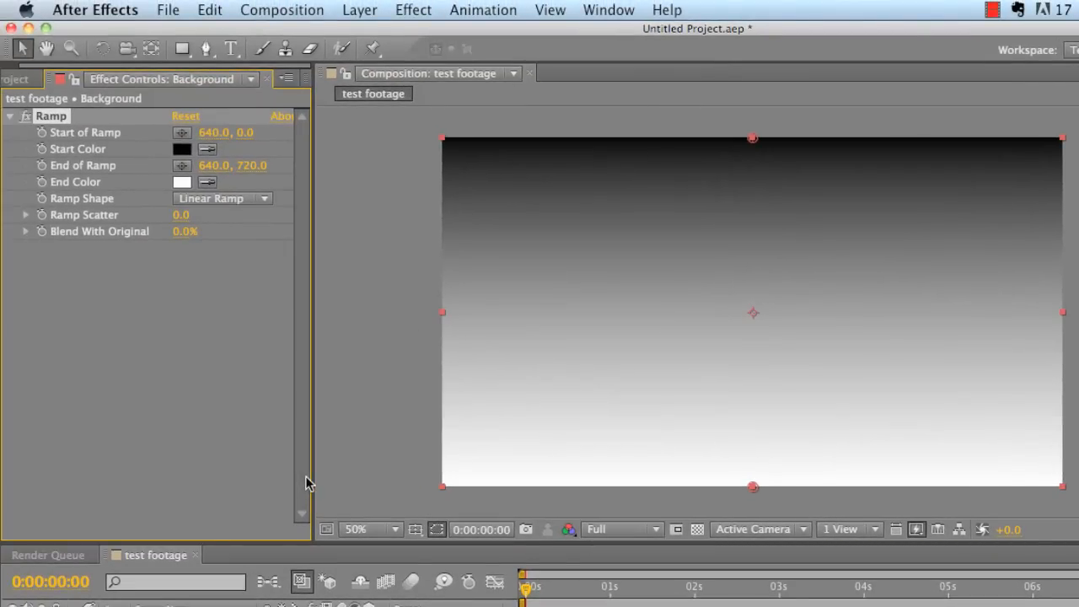
mouse_move(565, 322)
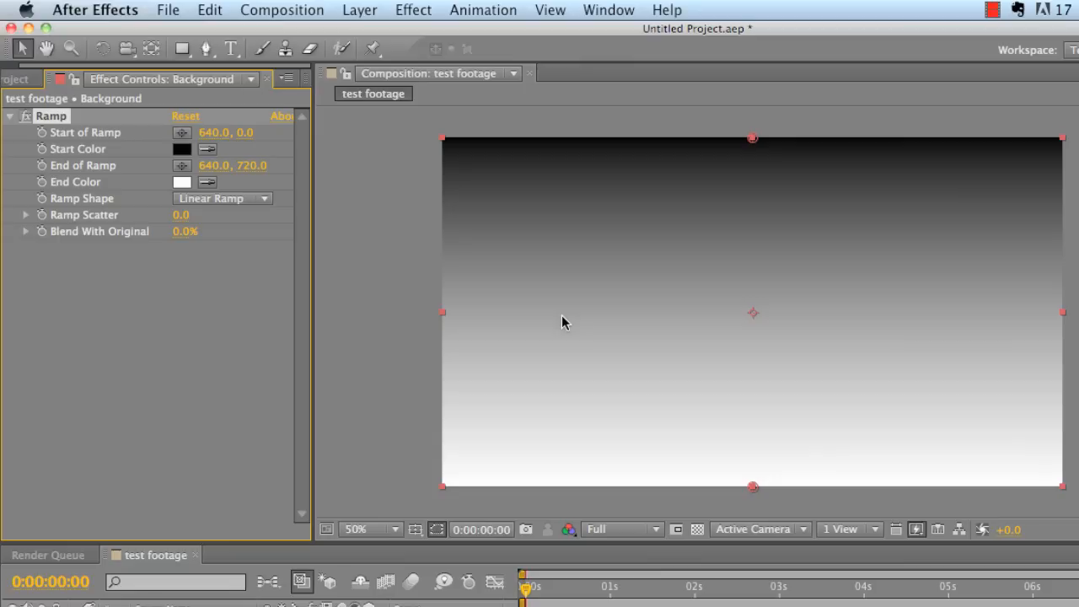
mouse_move(297, 218)
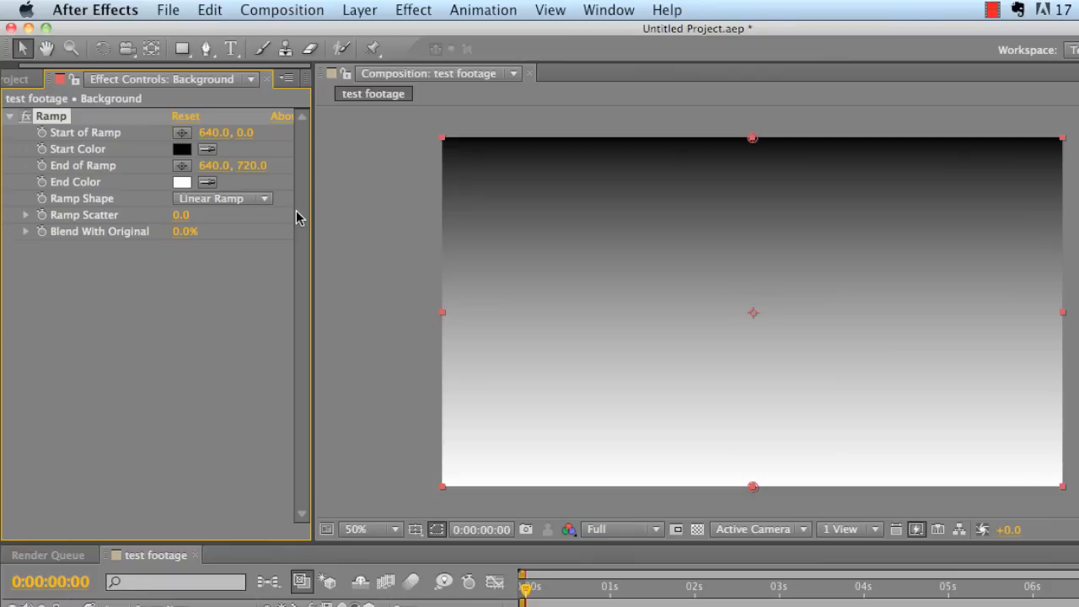
mouse_move(239, 198)
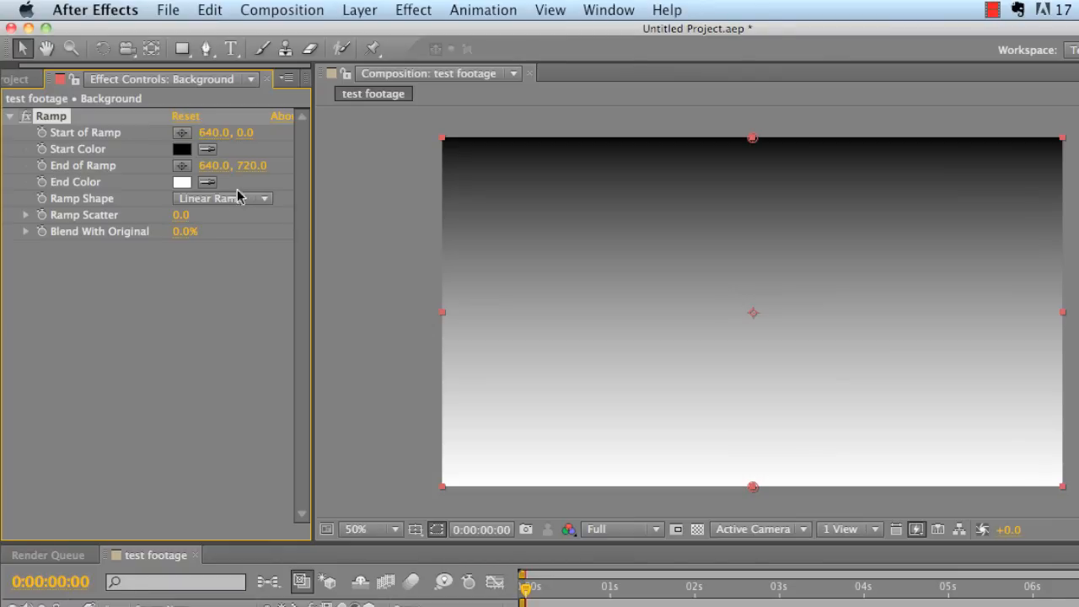
mouse_move(200, 202)
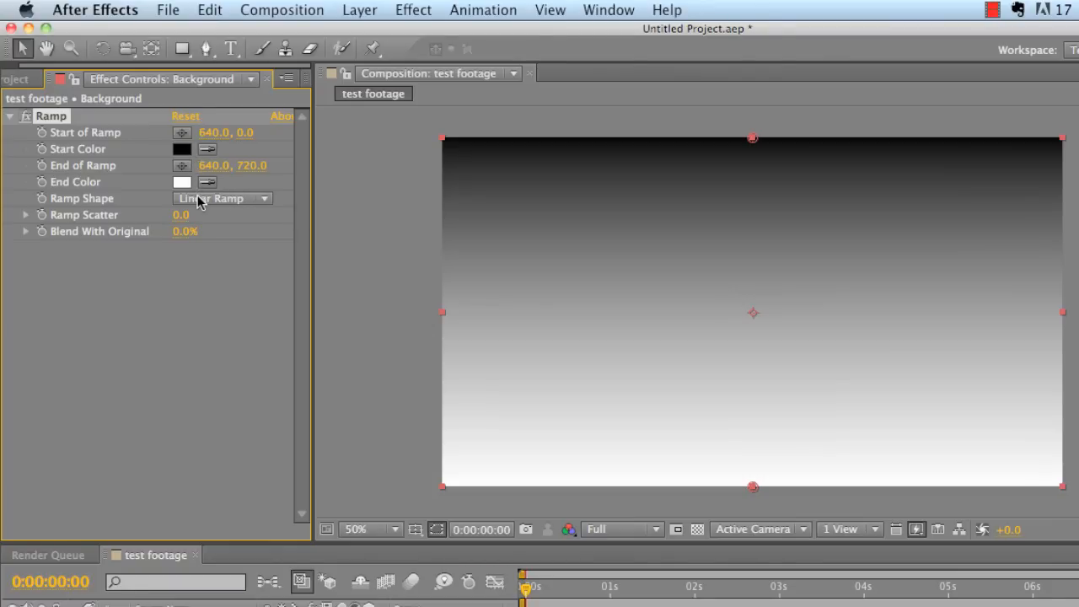
mouse_move(232, 201)
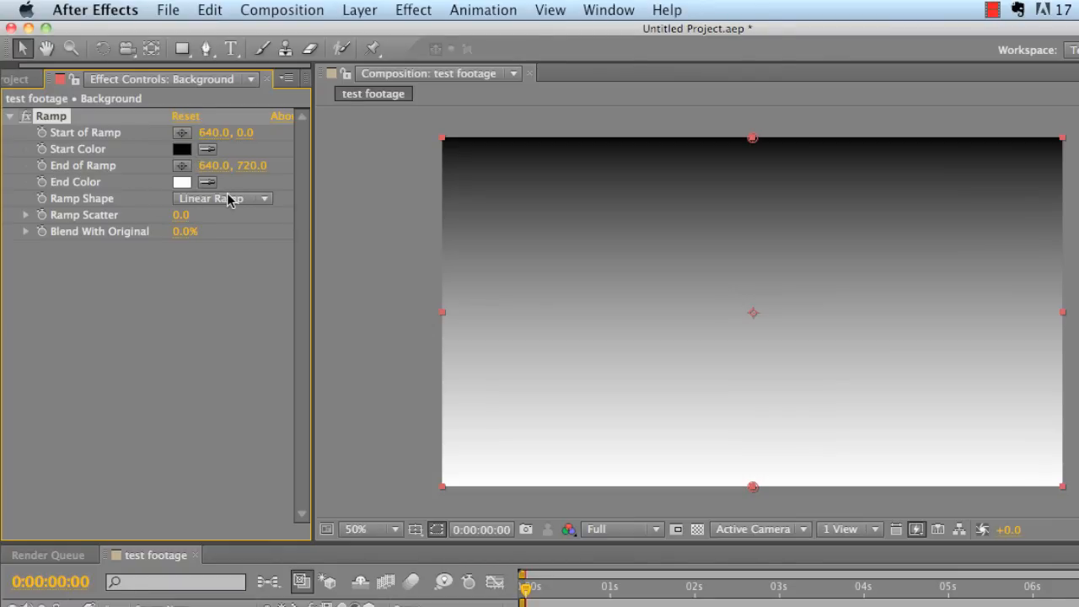
Step: Set Ramp Shape to Radial Ramp with Start of Ramp at 640, 360
left_click(222, 198)
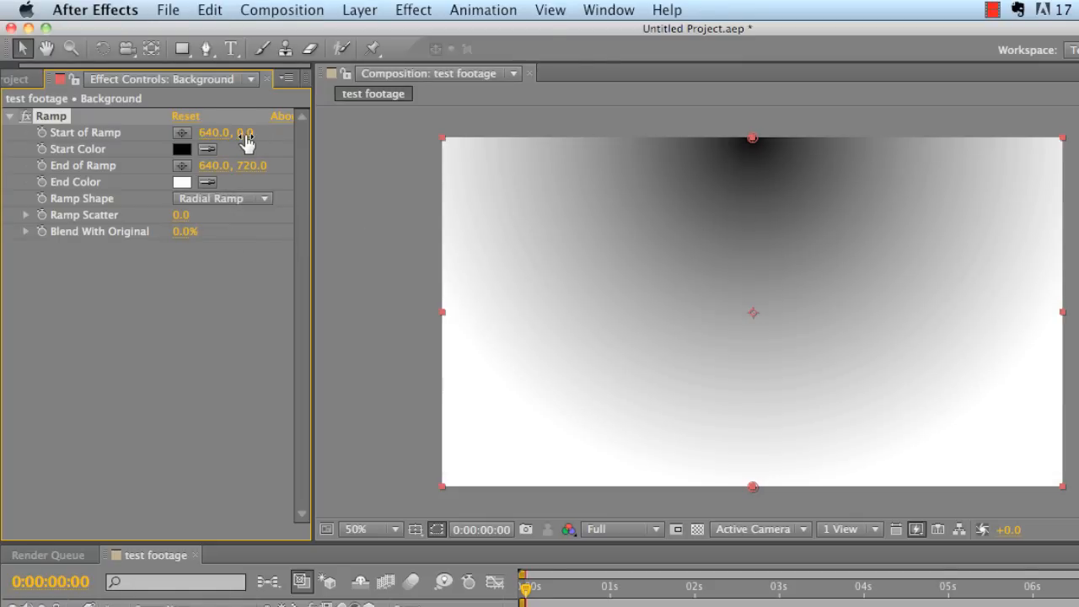
left_click(245, 132)
type("360")
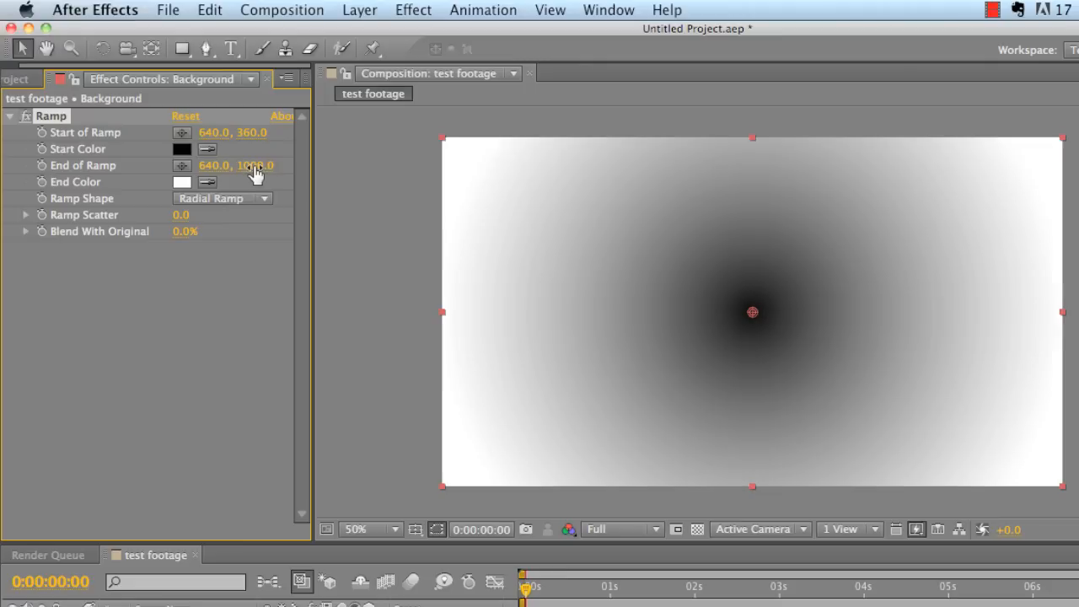
mouse_move(184, 157)
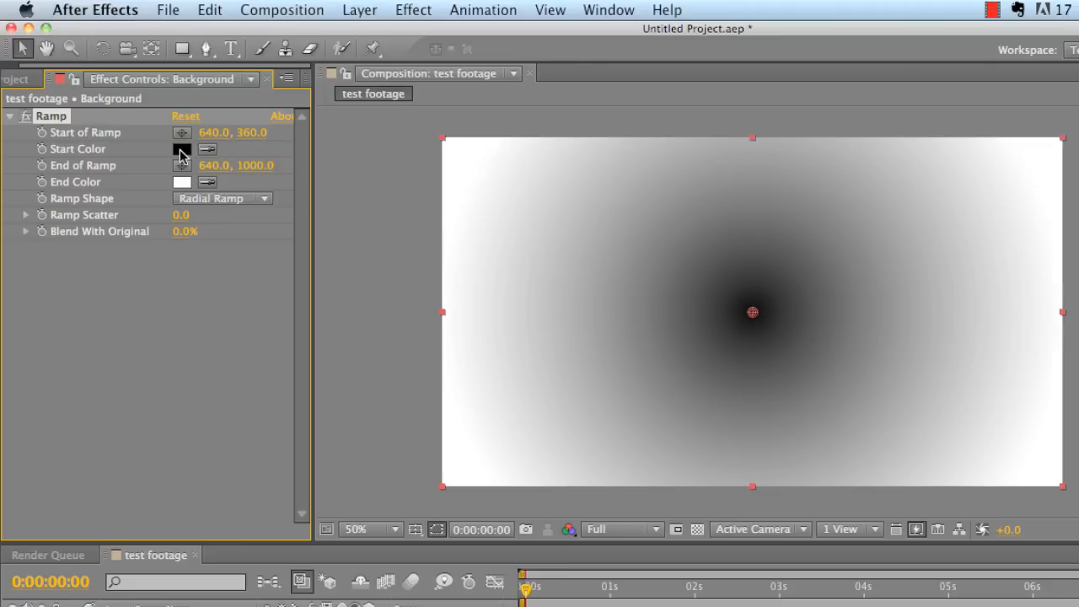
Step: Set the Ramp's Start Color to bright red and its End Color to dark red
left_click(182, 148)
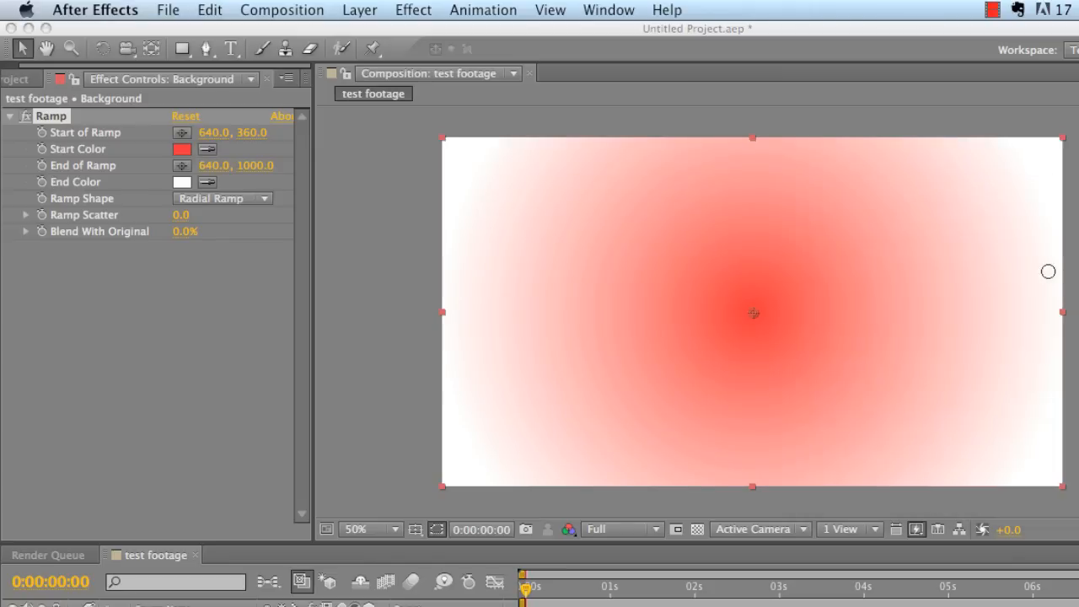
left_click(182, 182)
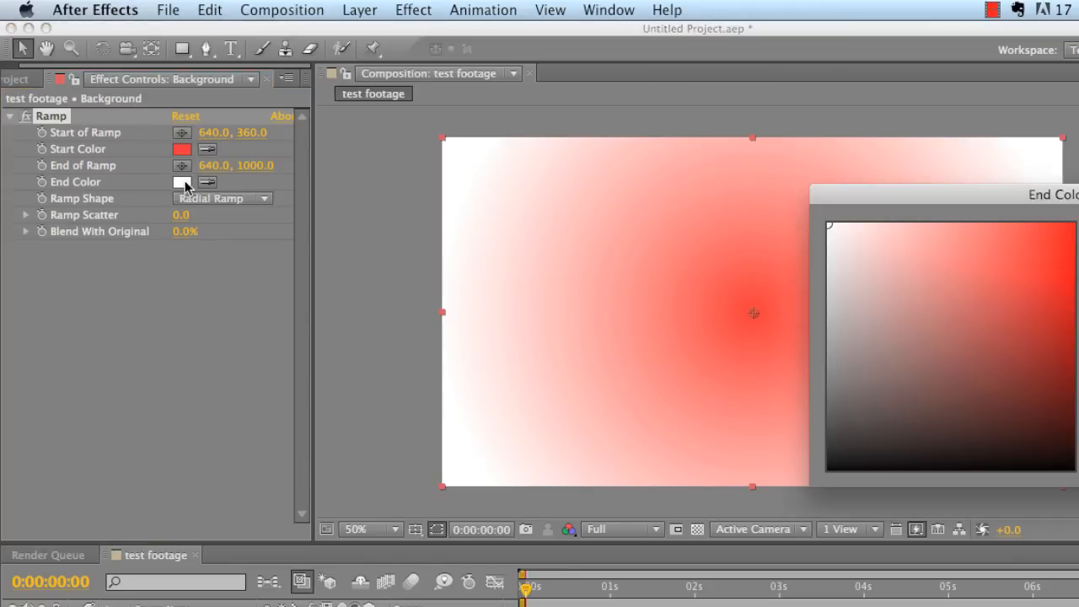
left_click(1034, 372)
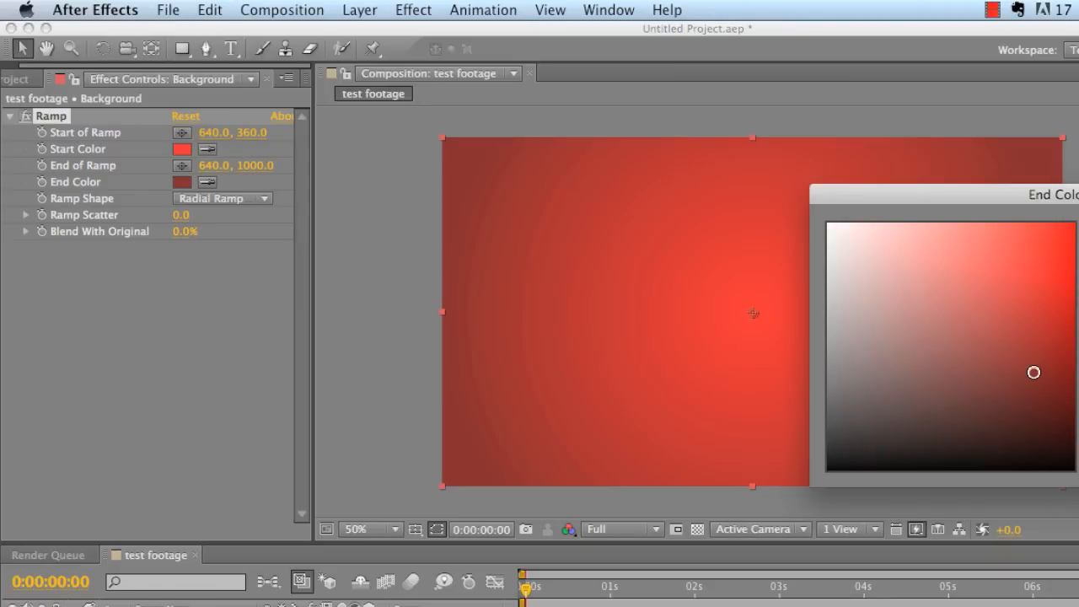